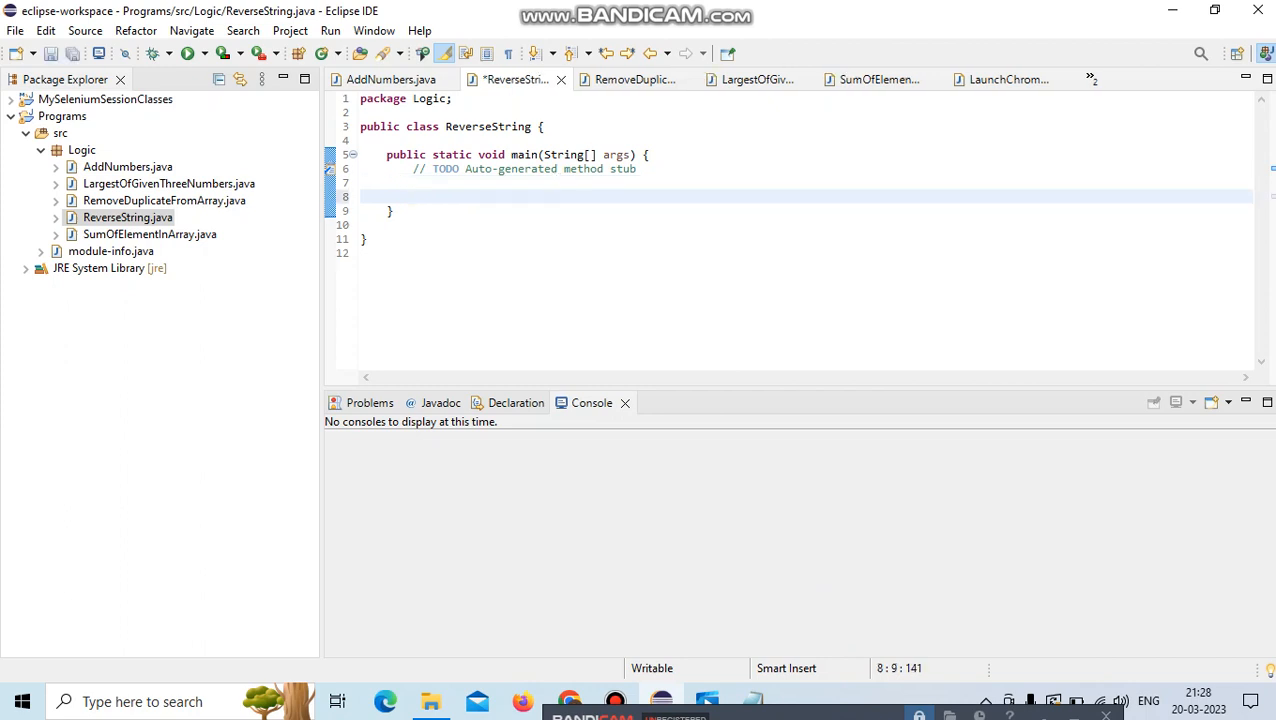
Write `String str = "helloworld";` in main, fixing the stray closing quote, and leave blank lines below.
{"action": "type", "text": "String s"}
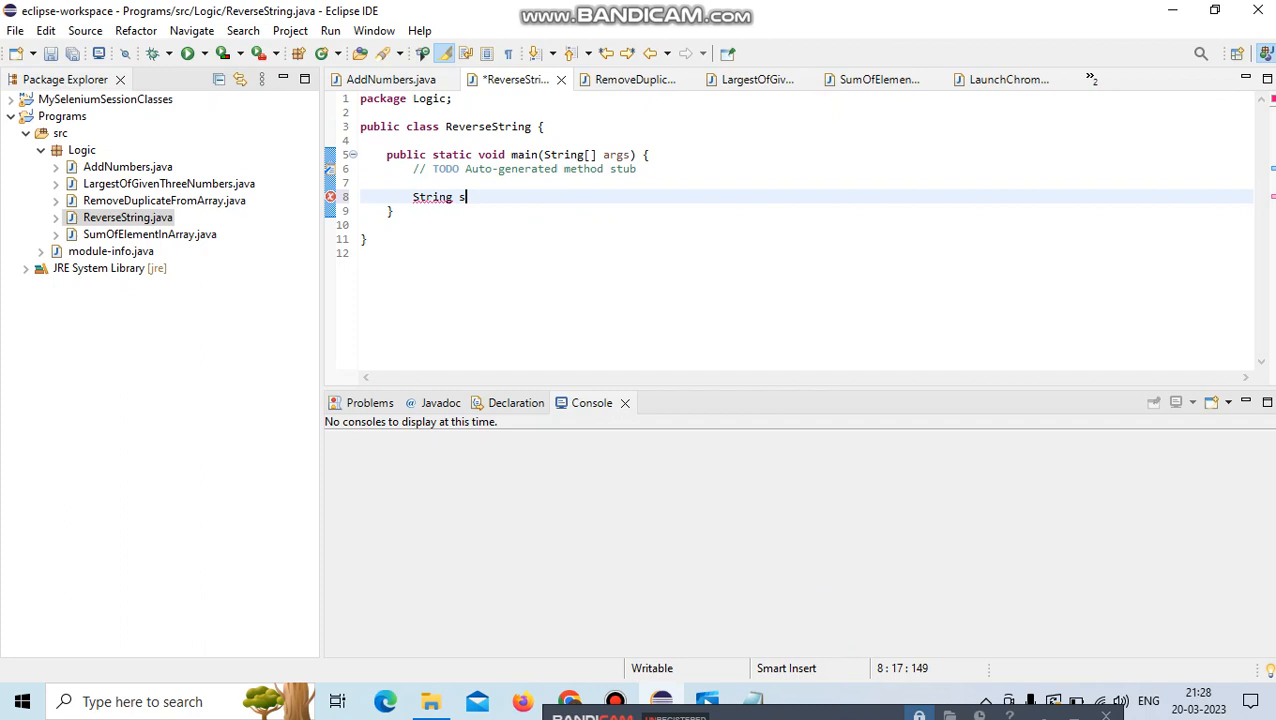
{"action": "type", "text": "tr= \""}
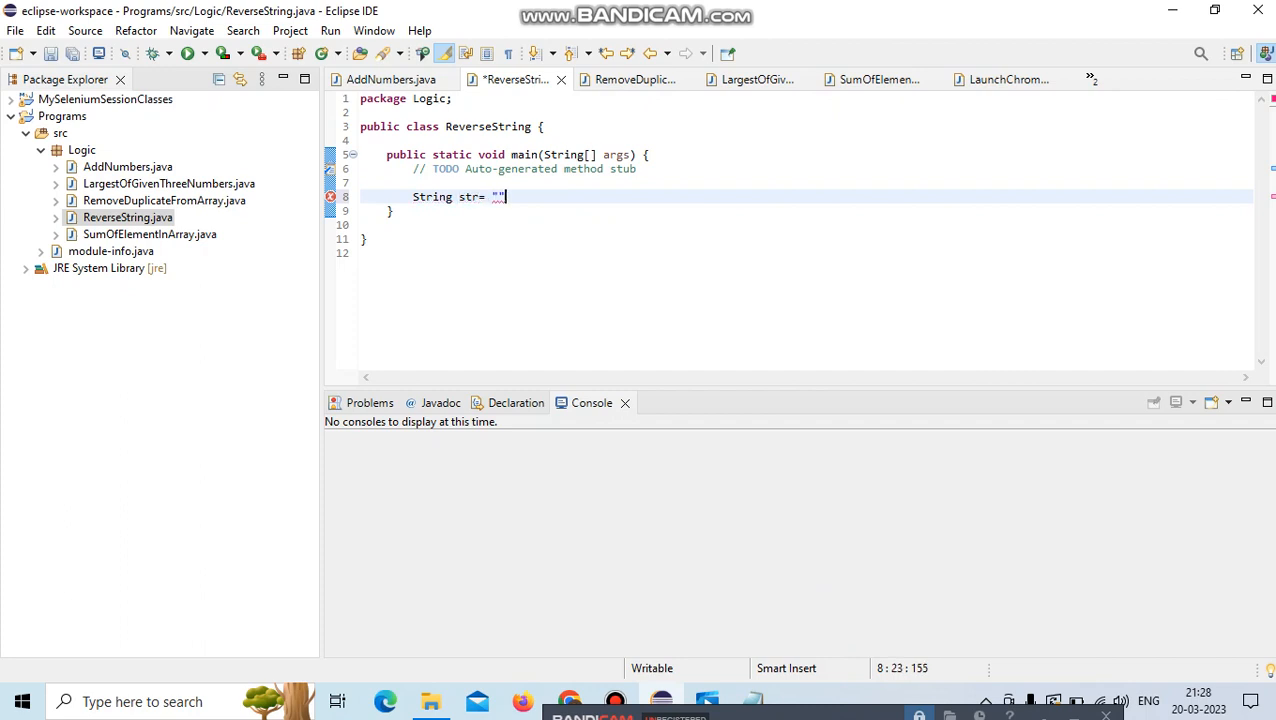
{"action": "type", "text": "h"}
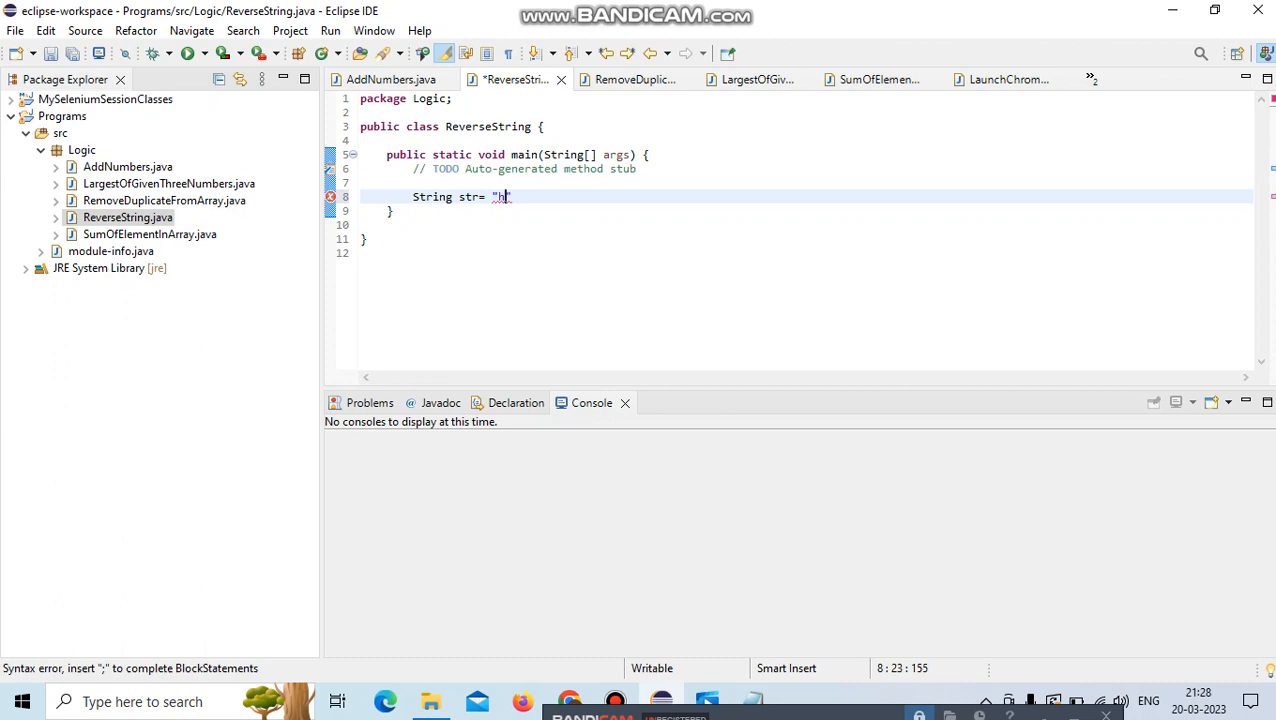
{"action": "type", "text": "hello"}
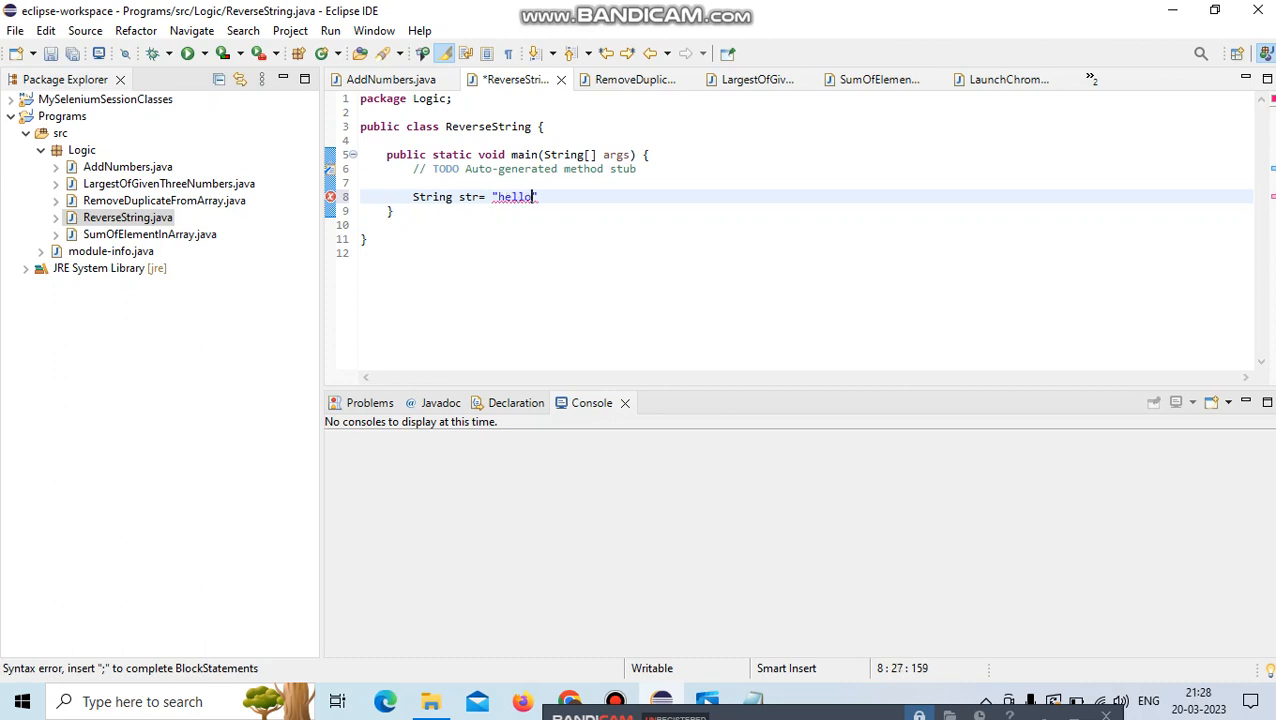
{"action": "type", "text": "world"}
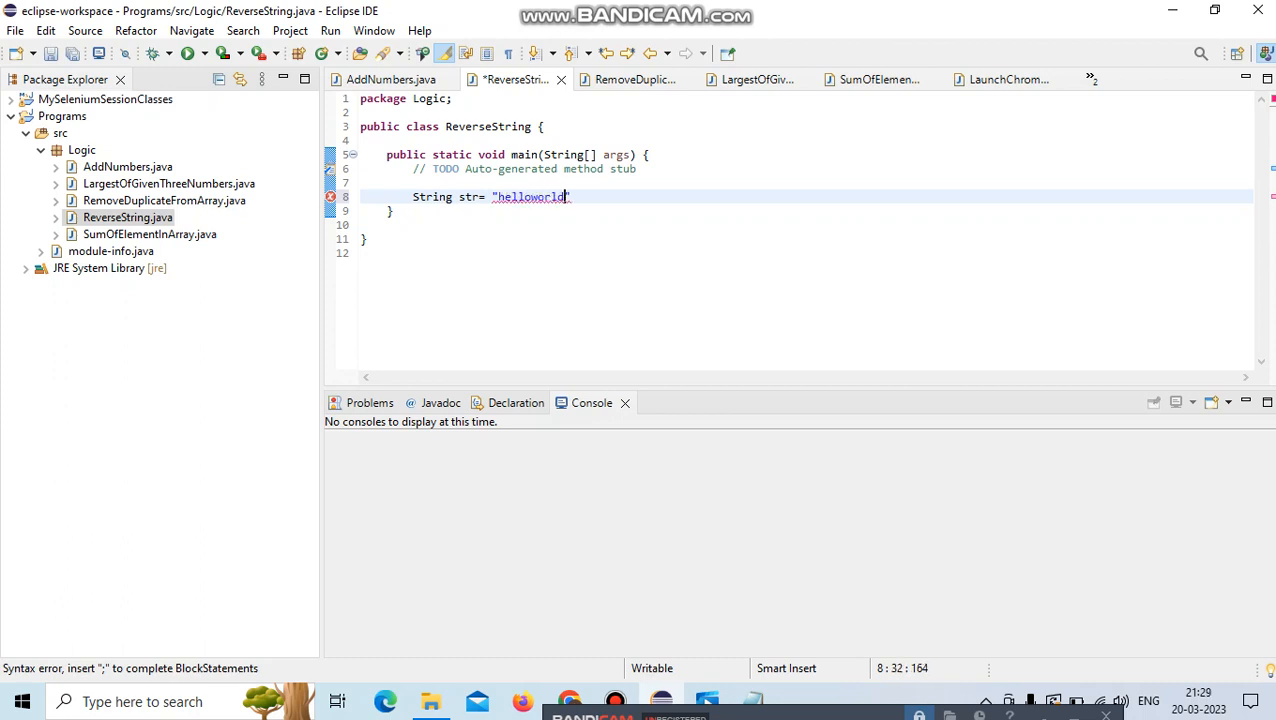
{"action": "type", "text": "\";"}
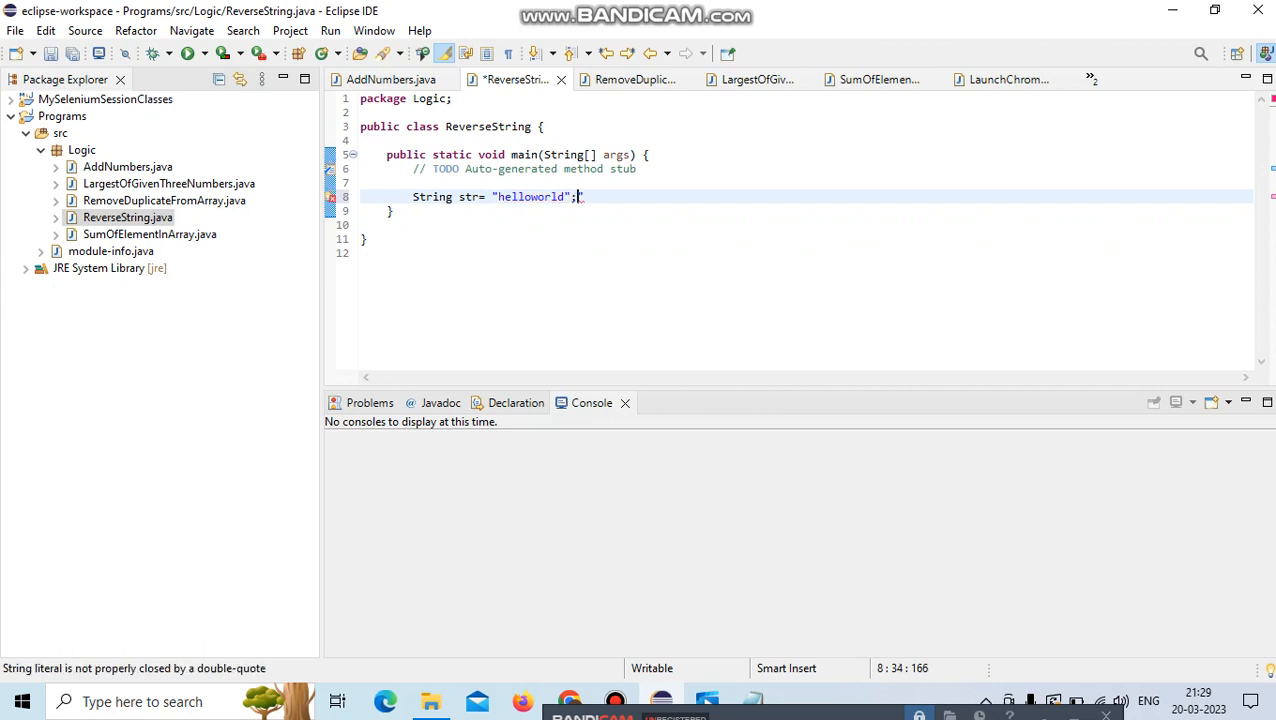
{"action": "key", "text": "BackSpace"}
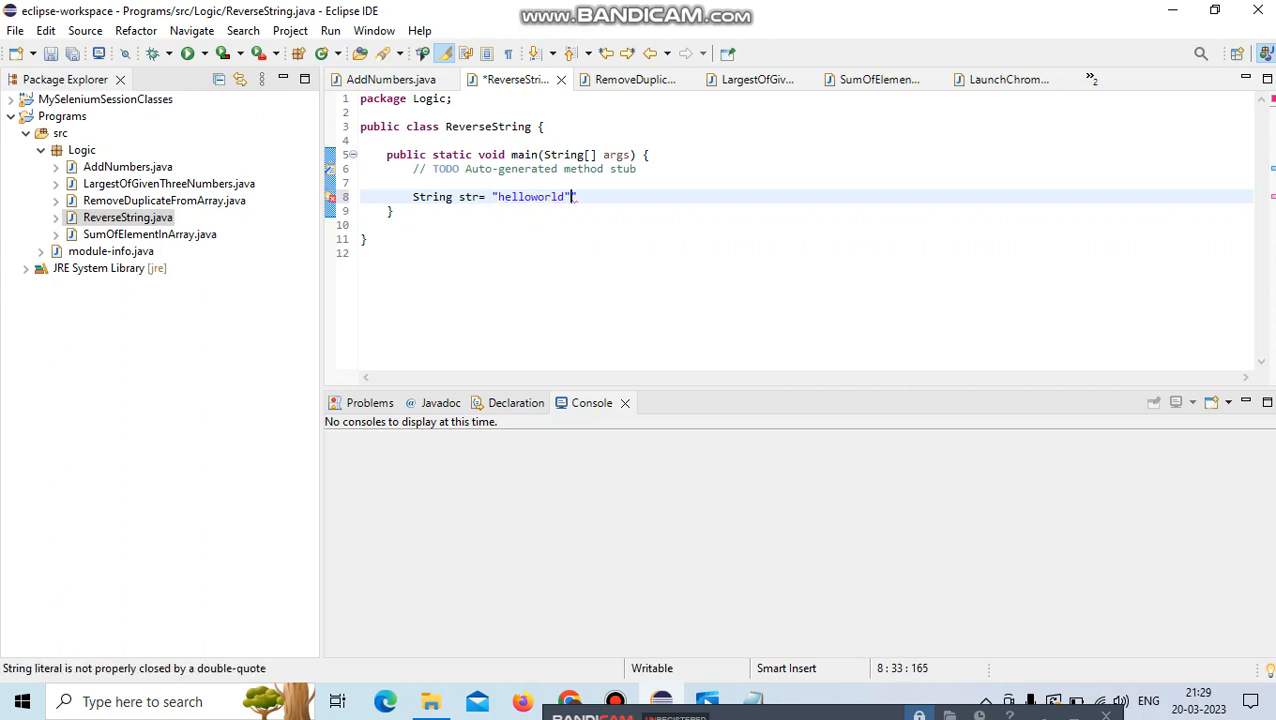
{"action": "type", "text": "\";"}
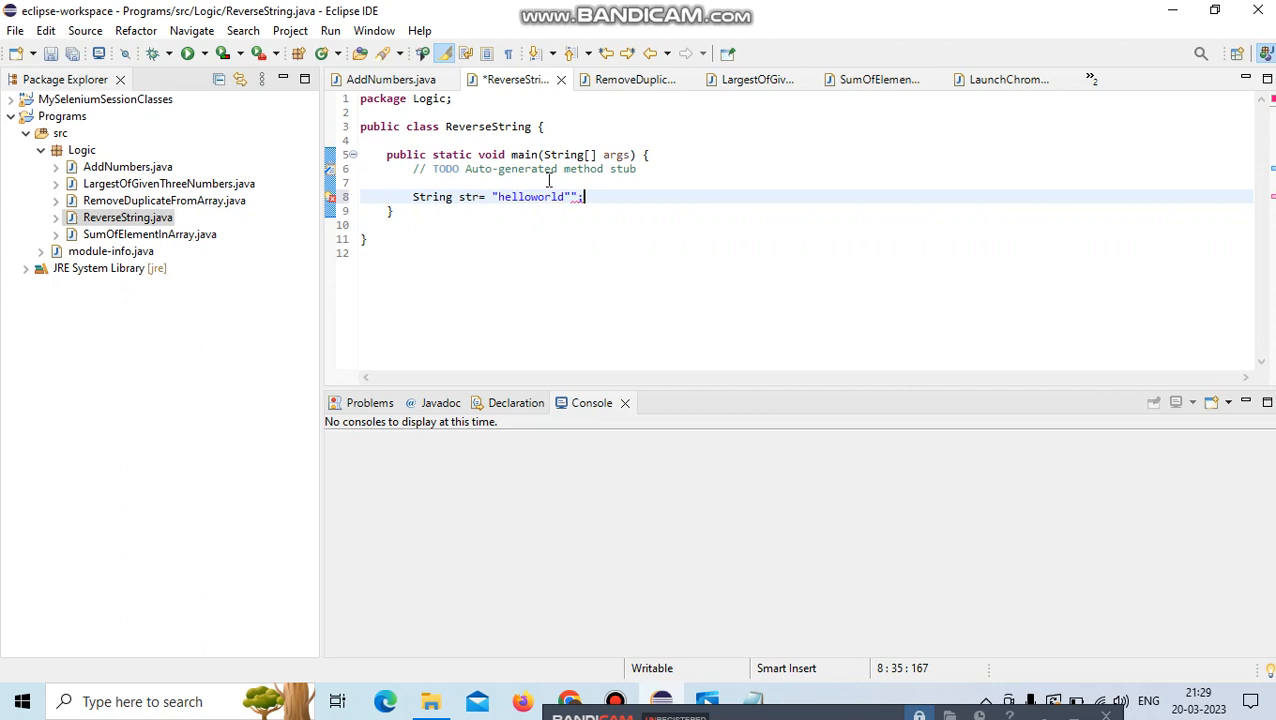
{"action": "double_click", "coordinate": [530, 196]}
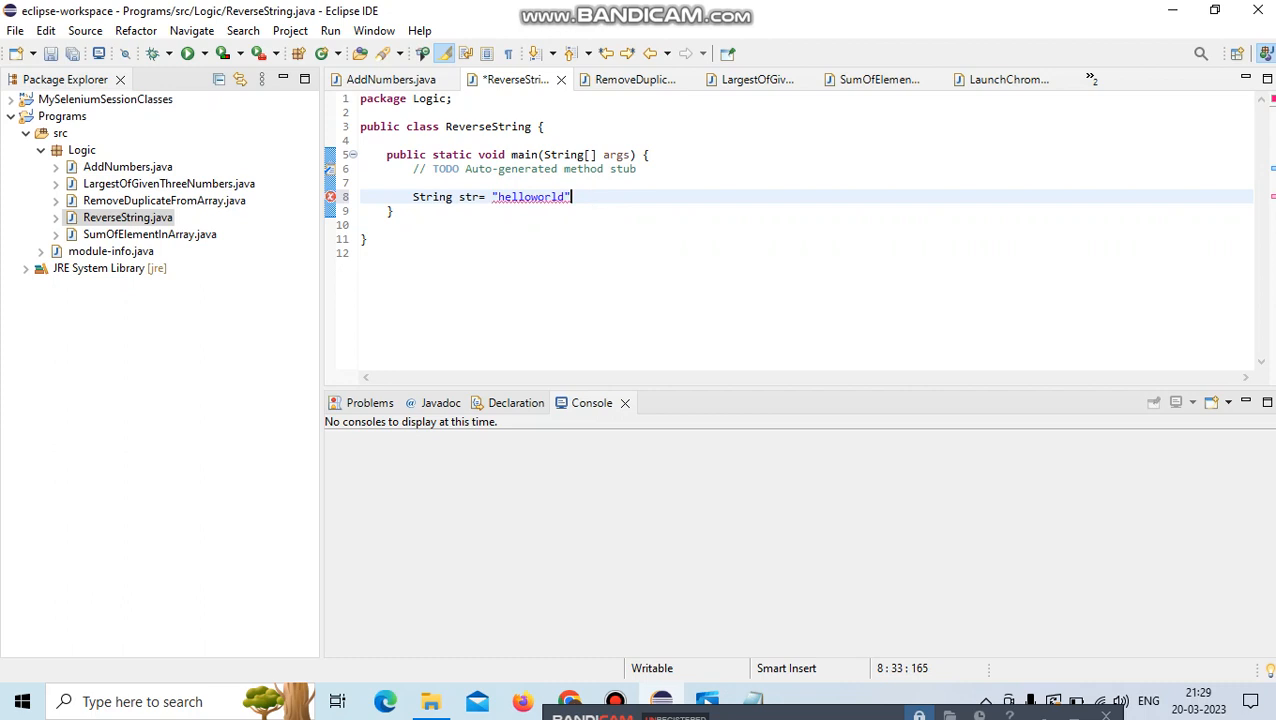
{"action": "type", "text": ";"}
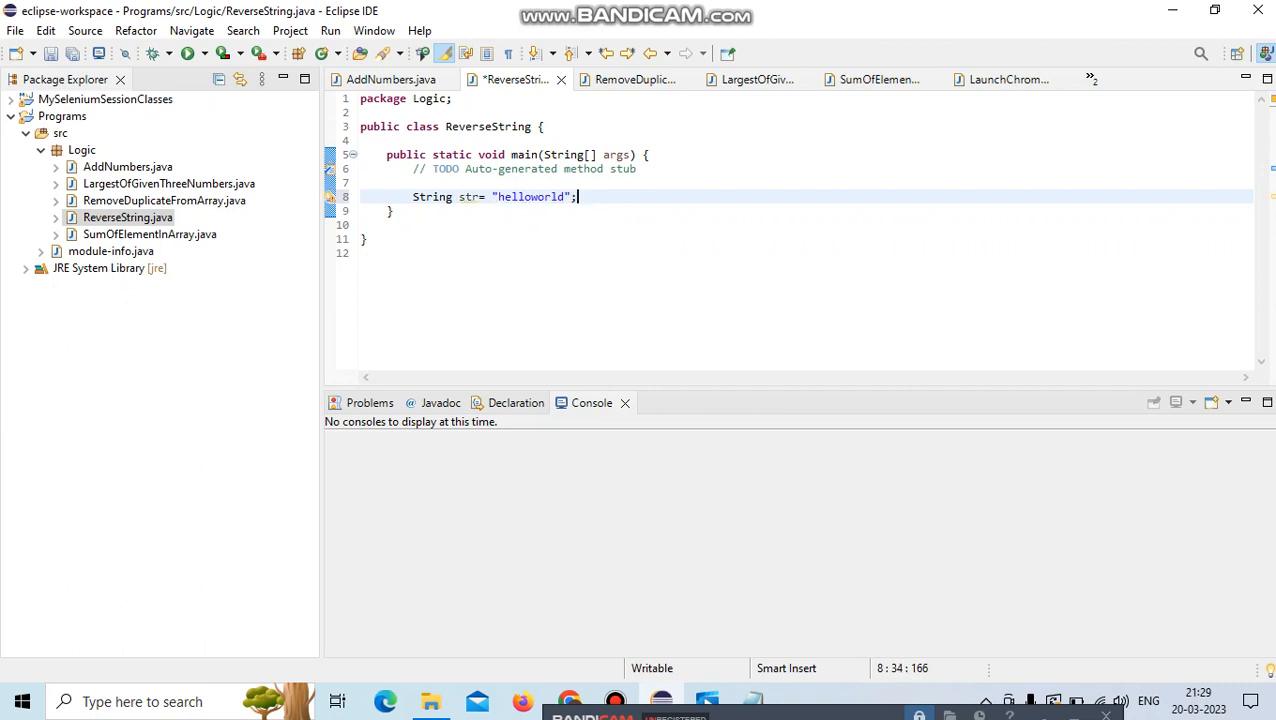
{"action": "key", "text": "Enter"}
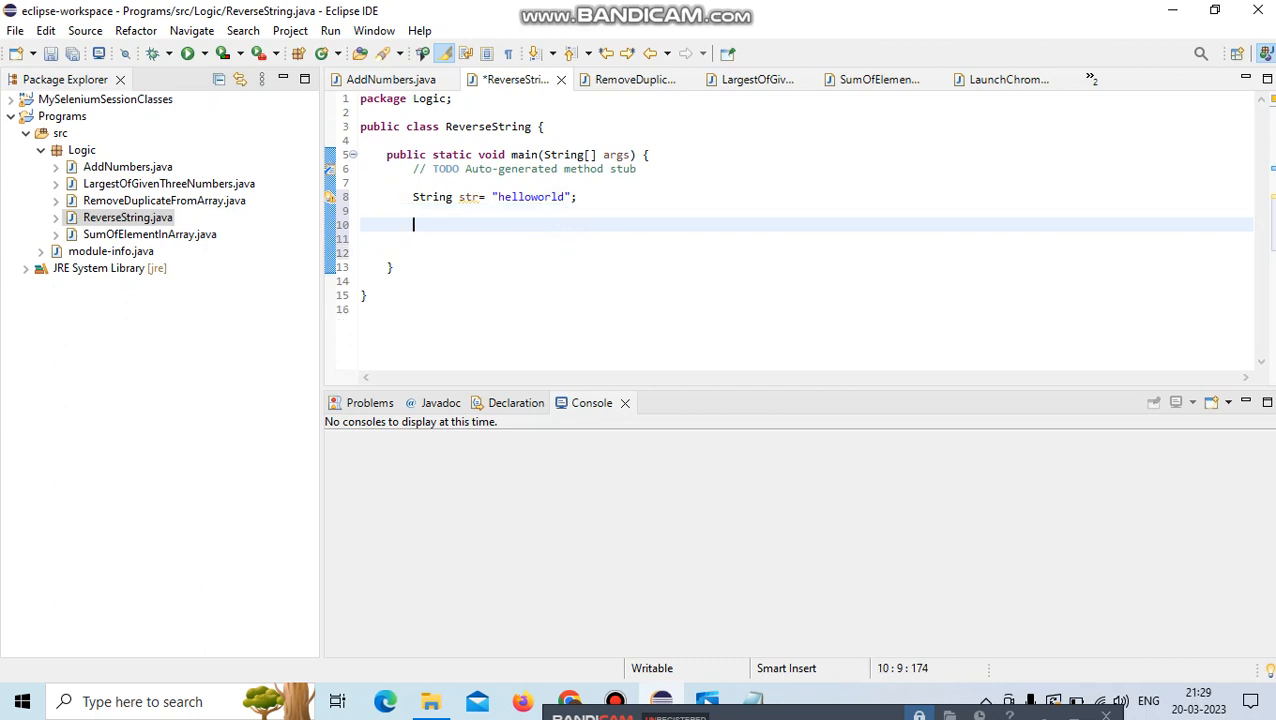
Write the assignment `charArray = str.toCharArray();` below the string declaration.
{"action": "type", "text": "str"}
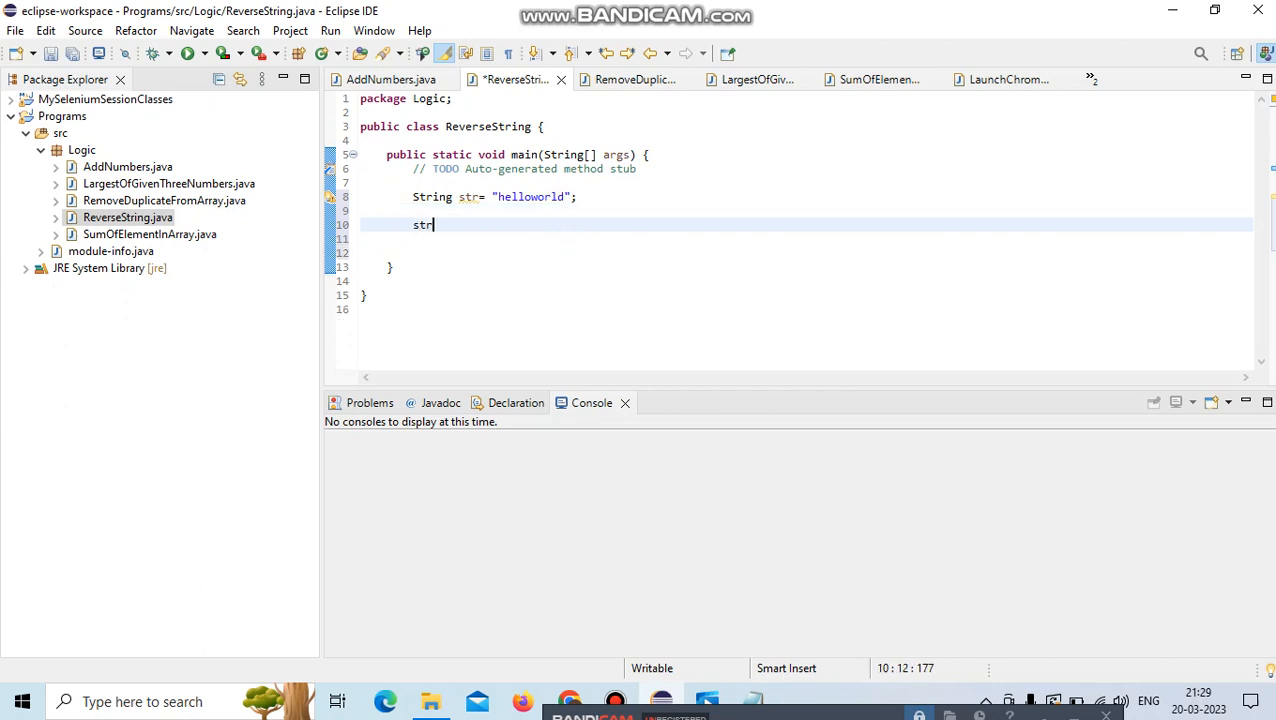
{"action": "type", "text": "."}
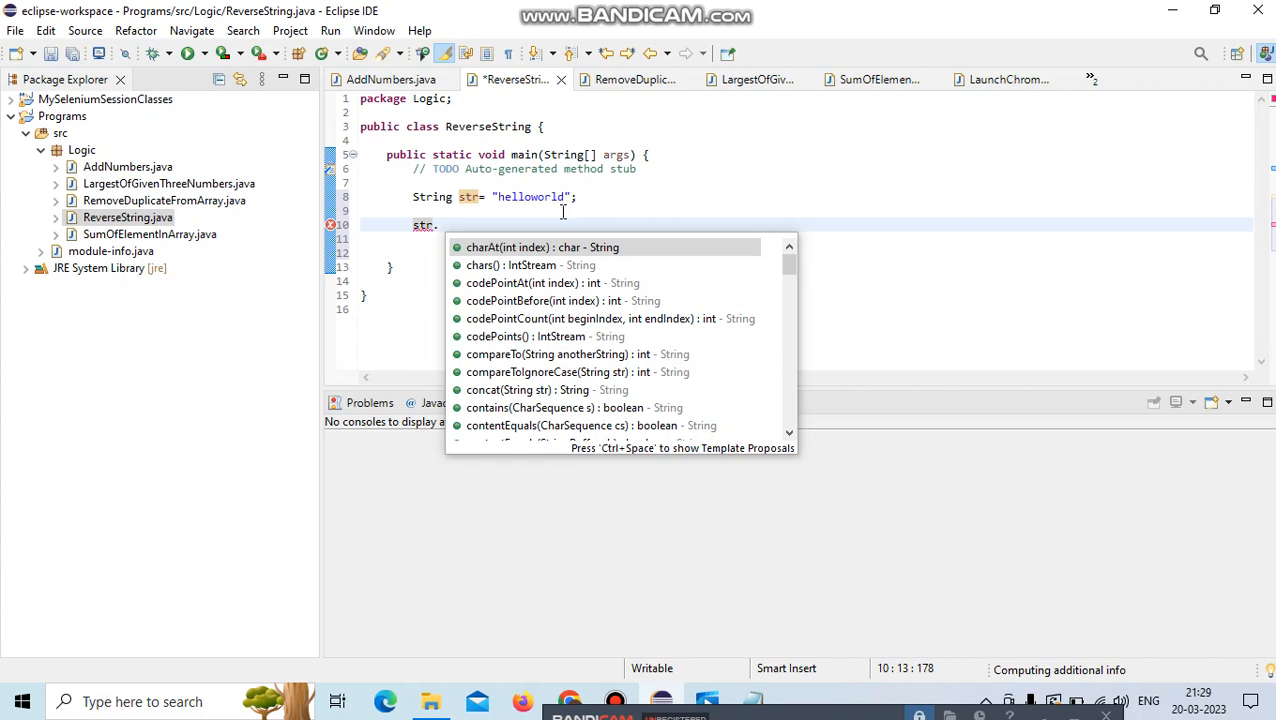
{"action": "type", "text": "char"}
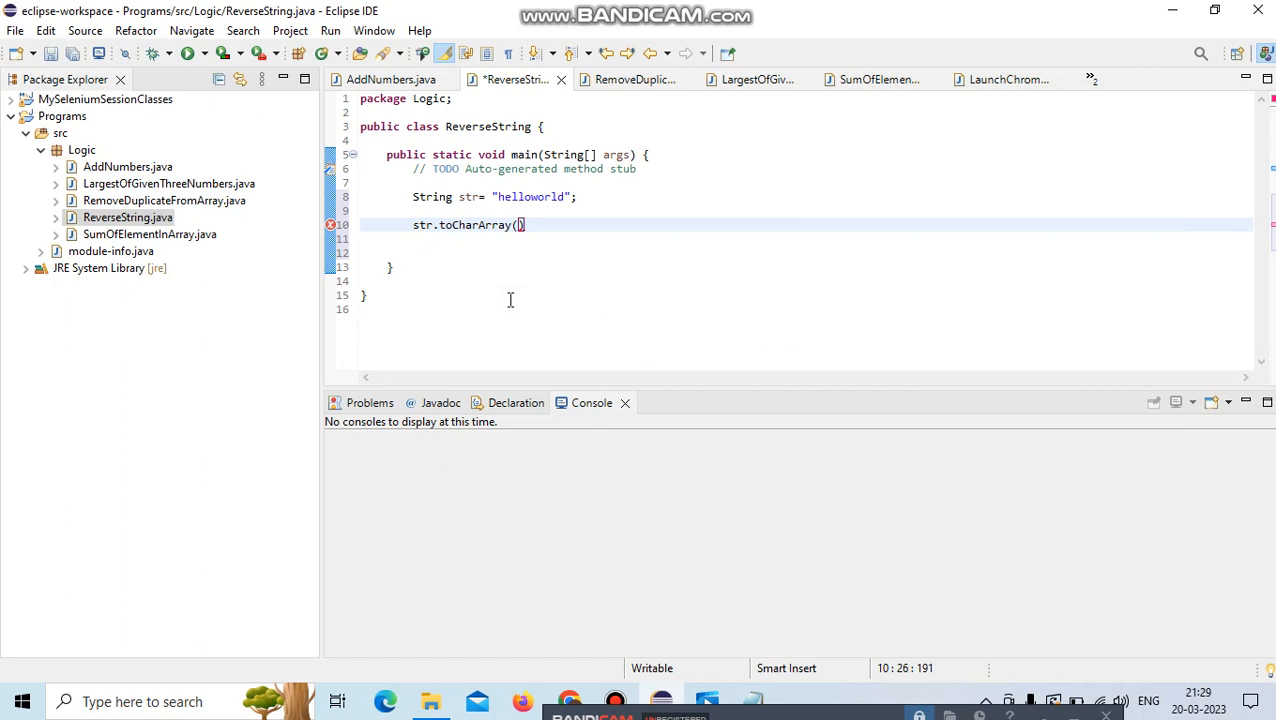
{"action": "type", "text": ";"}
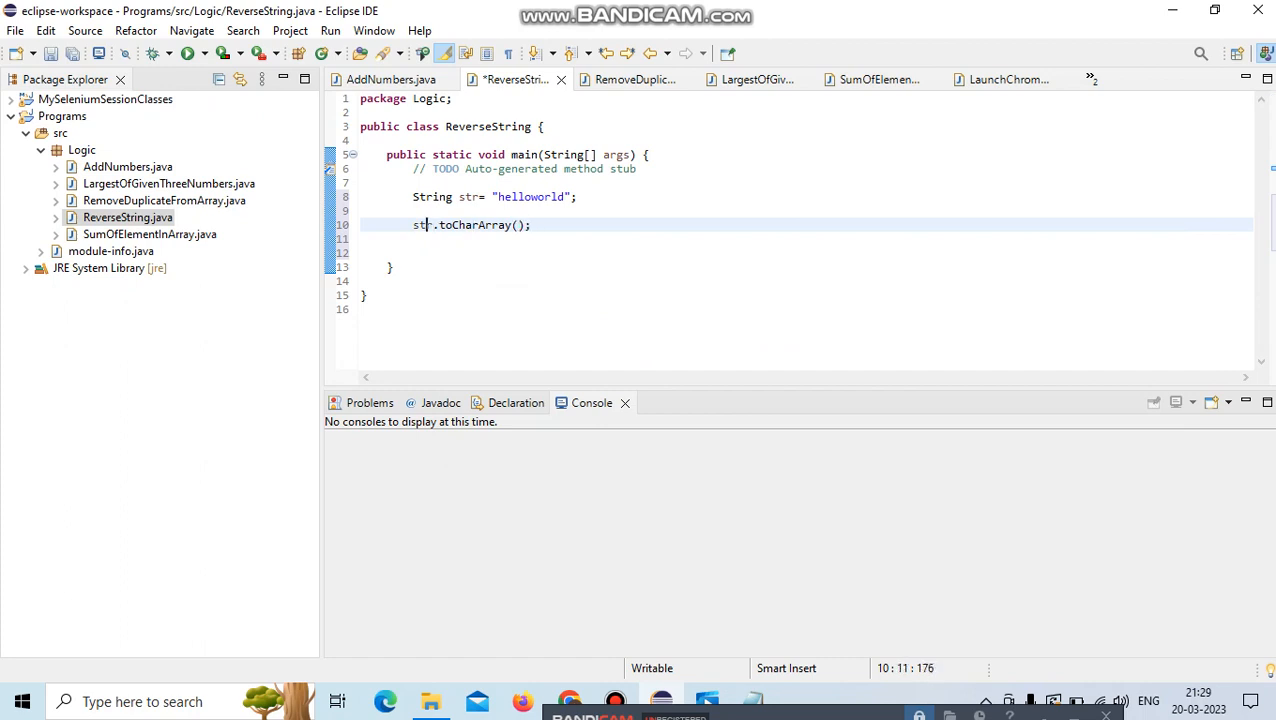
{"action": "type", "text": "="}
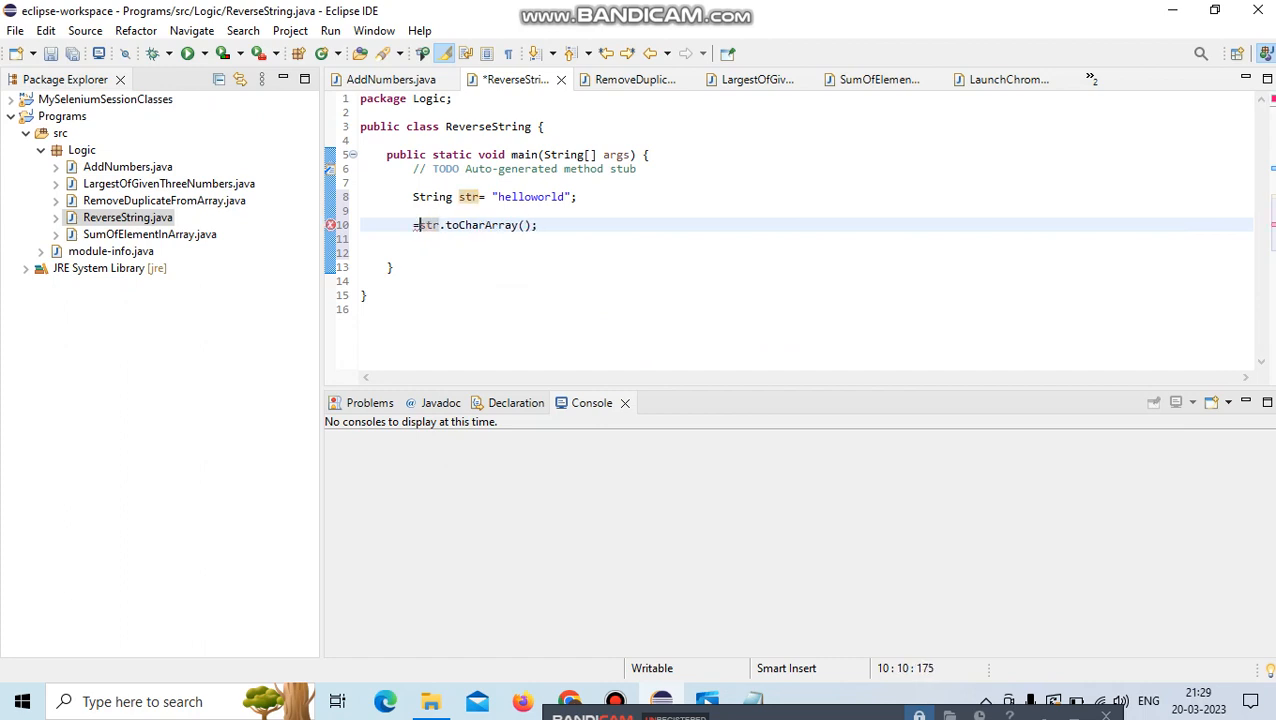
{"action": "type", "text": "char"}
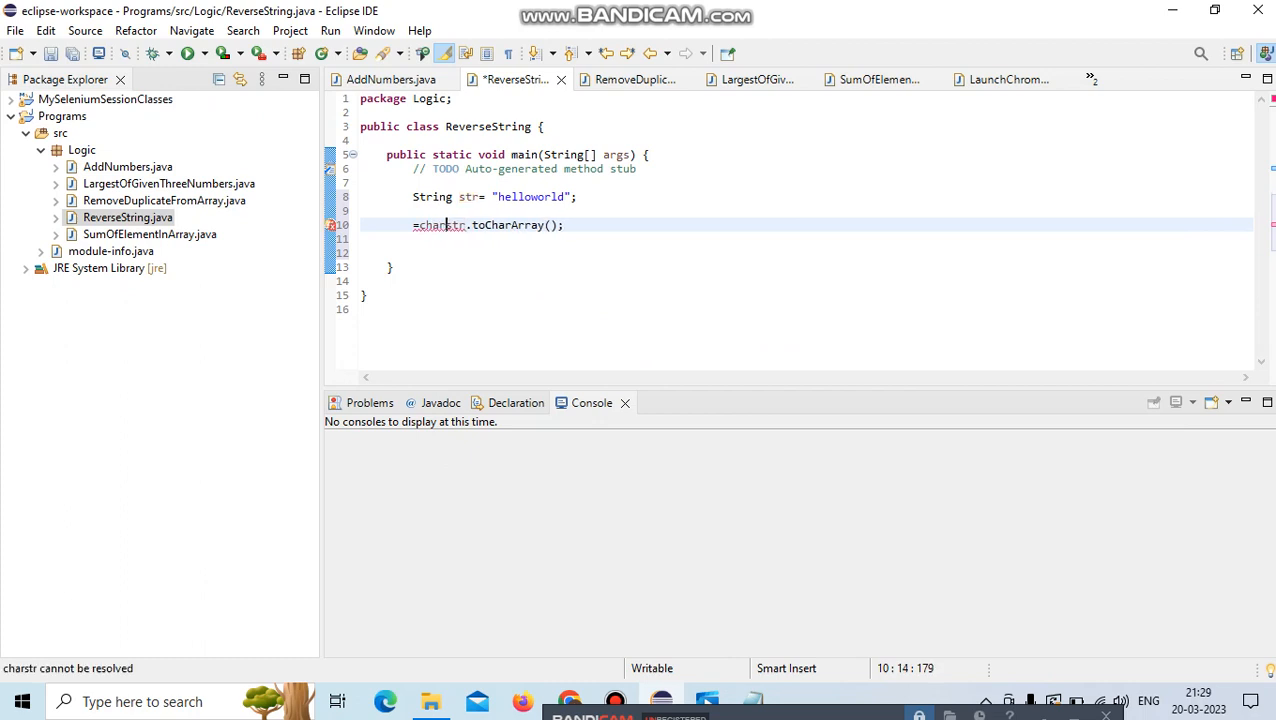
{"action": "type", "text": "Array"}
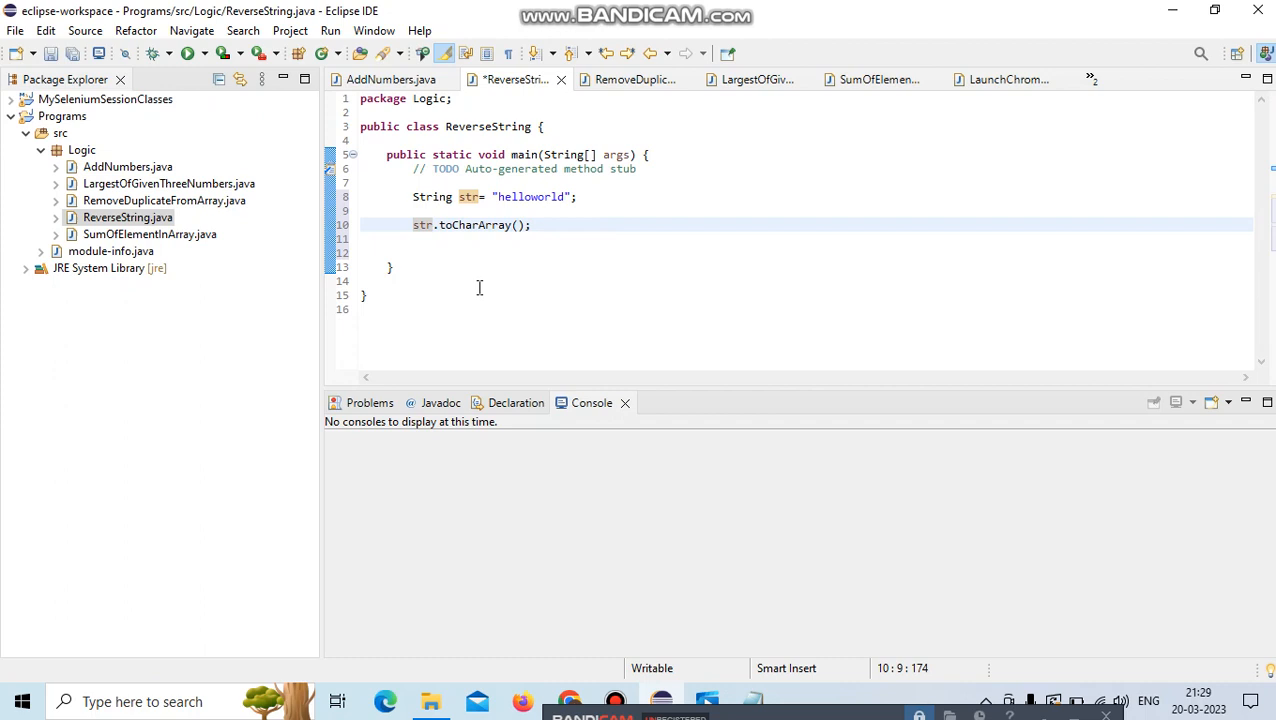
{"action": "type", "text": "c"}
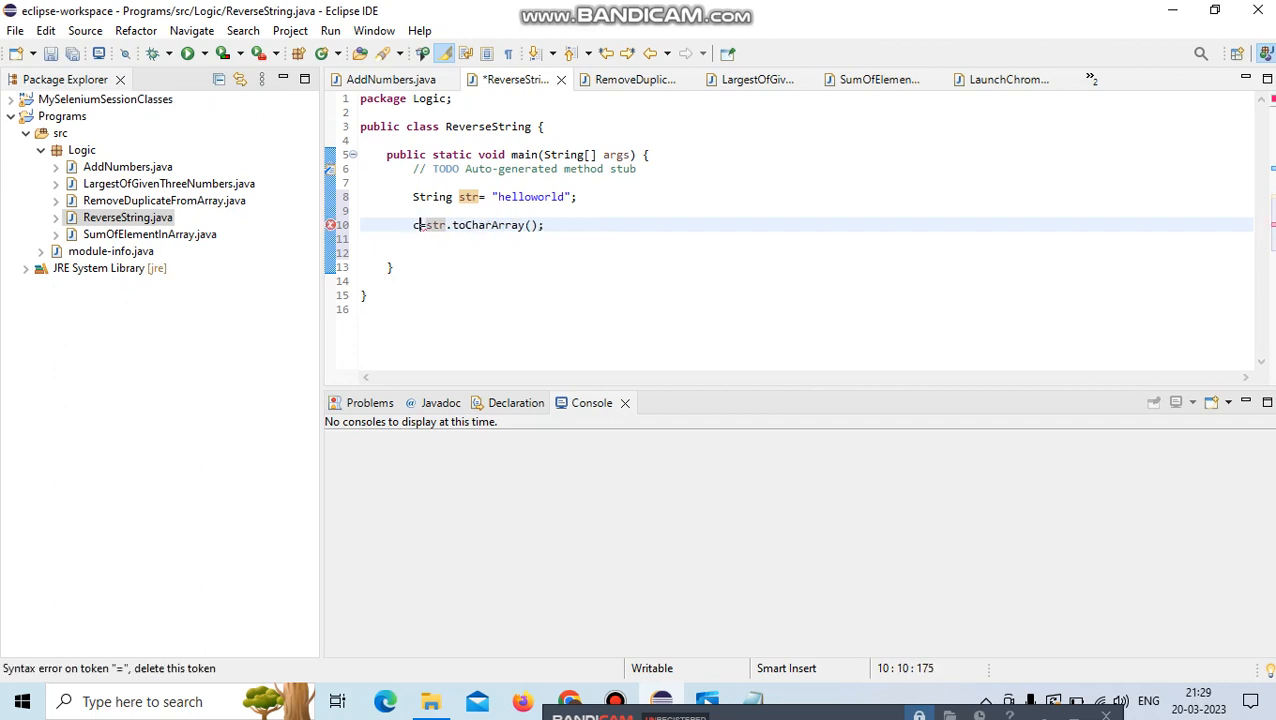
{"action": "type", "text": "harArray"}
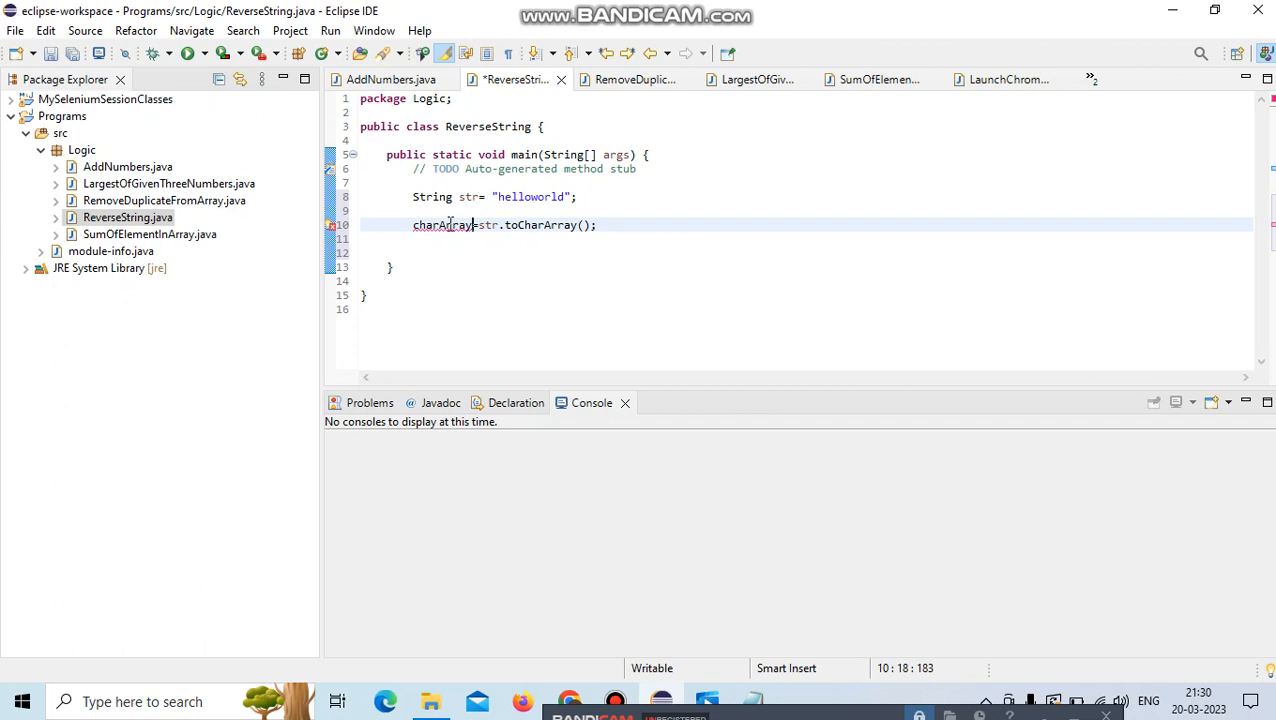
Use the quick fix to declare charArray as a local `char[]` variable and start a new line.
{"action": "left_click", "coordinate": [442, 224]}
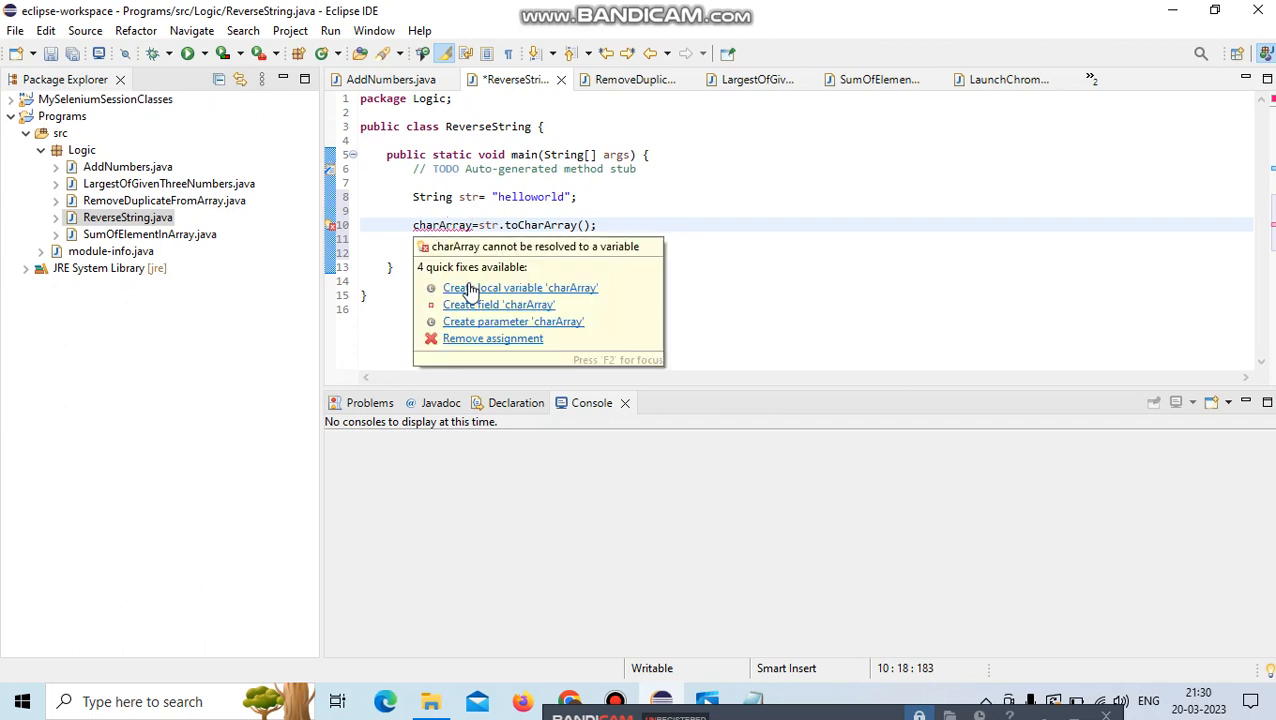
{"action": "left_click", "coordinate": [520, 288]}
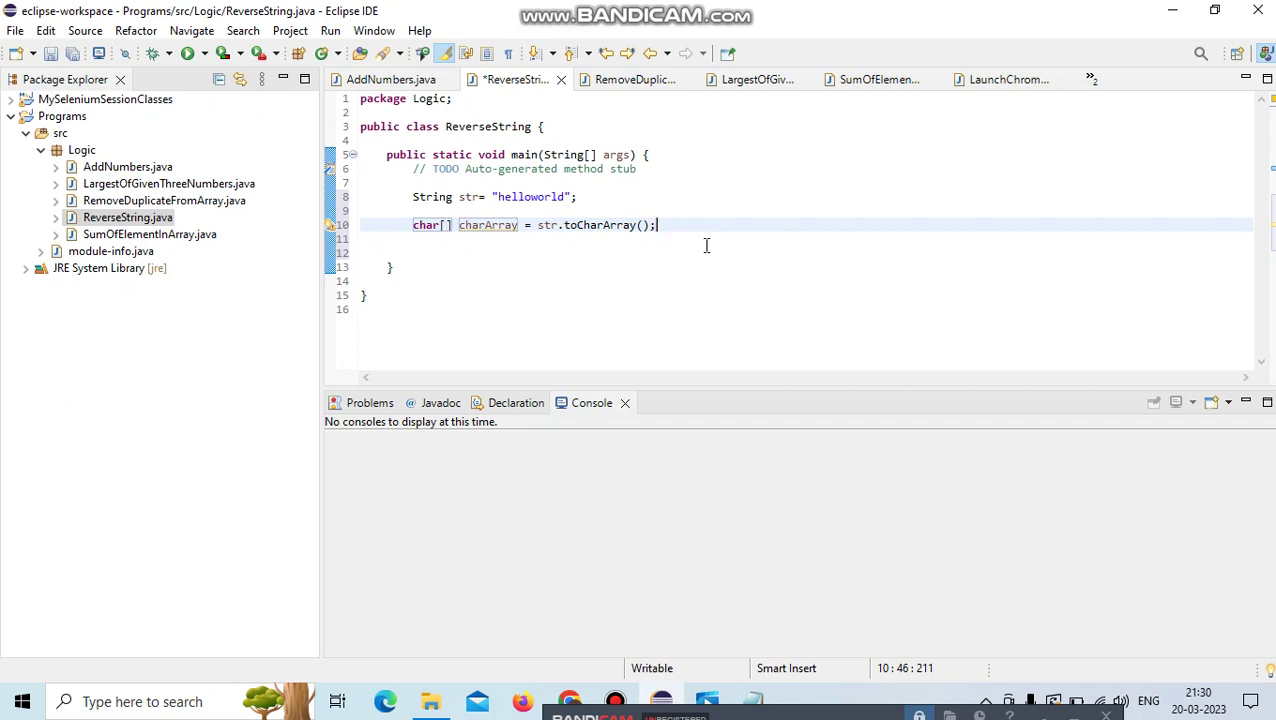
{"action": "key", "text": "Enter"}
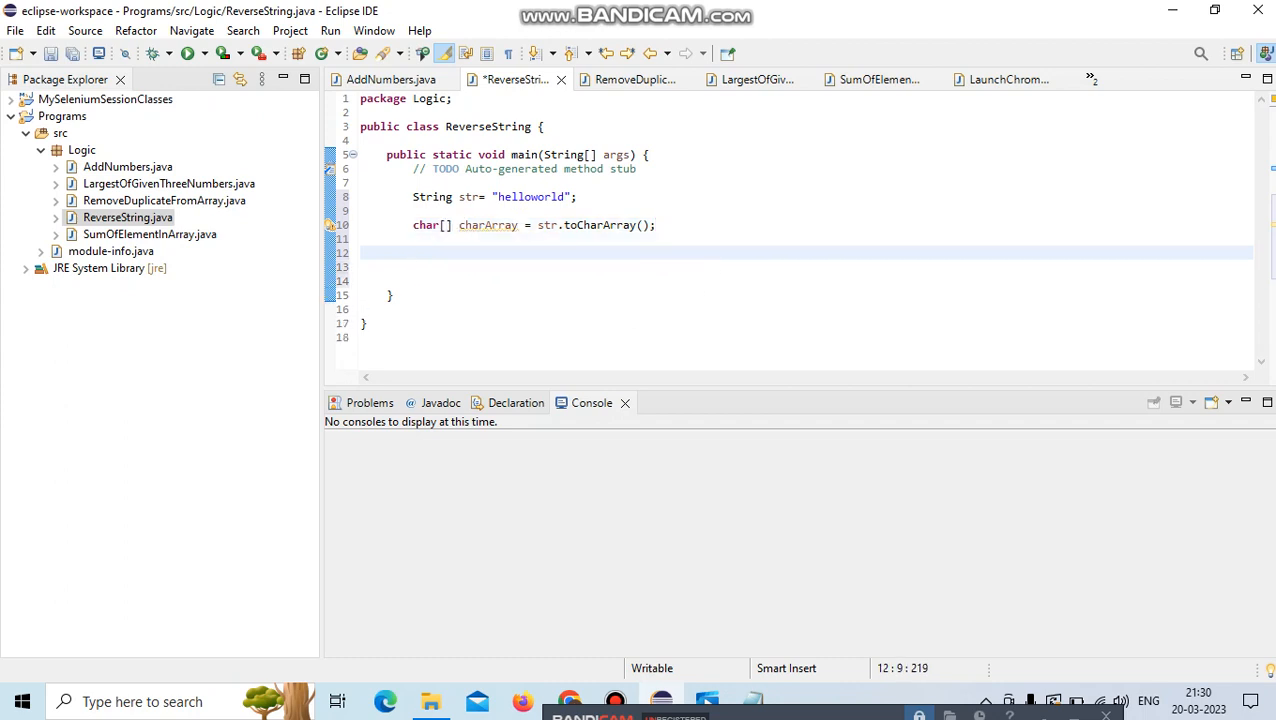
Begin the loop header `for(int i=str.length()-1` counting from the last index.
{"action": "type", "text": "for"}
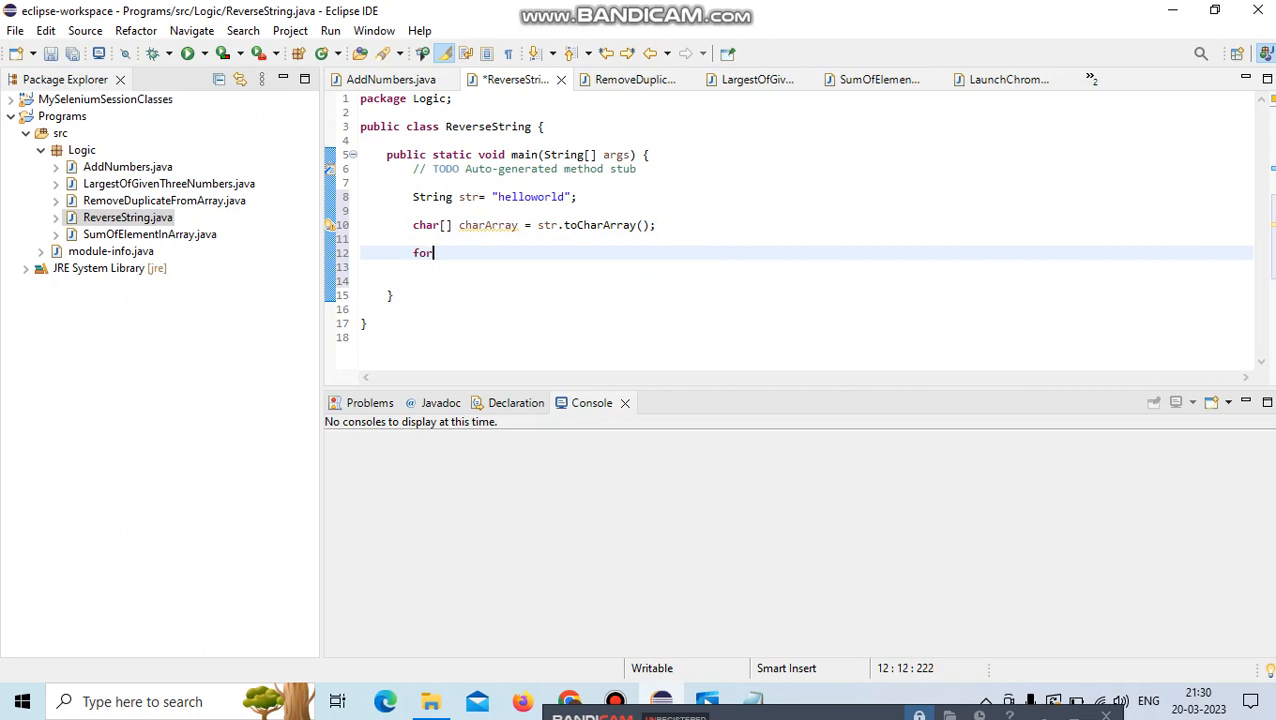
{"action": "type", "text": "("}
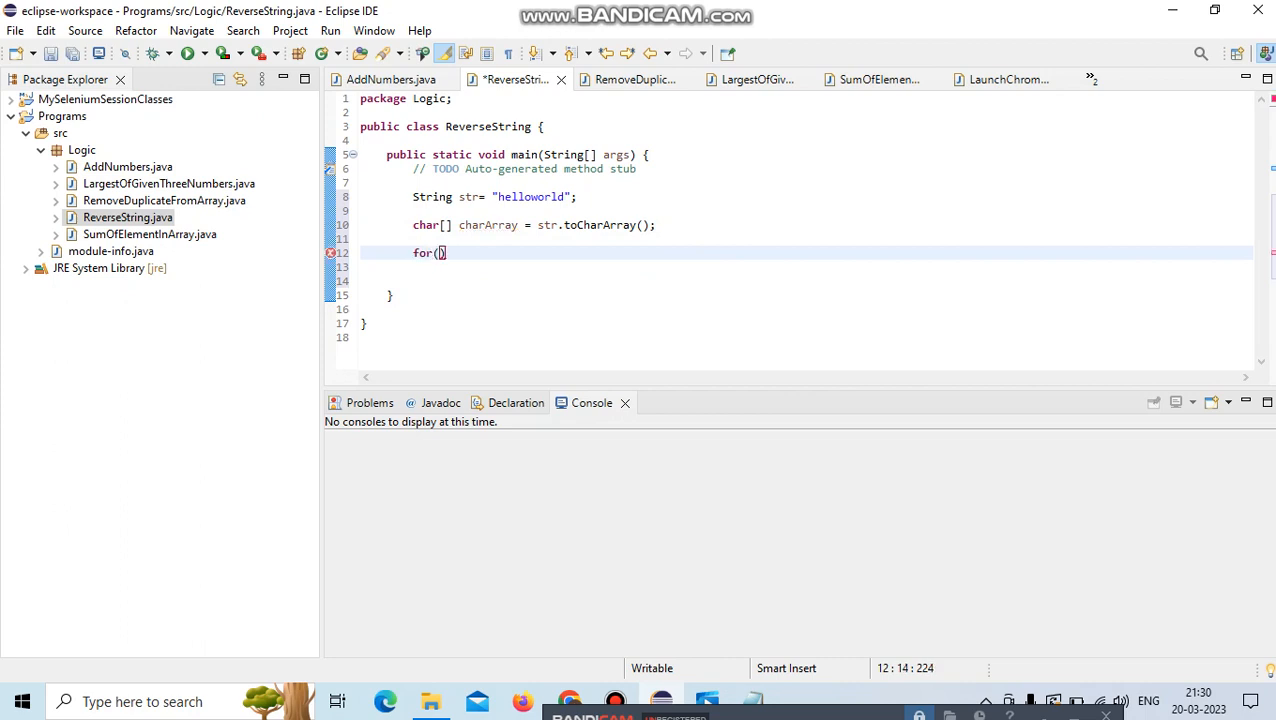
{"action": "type", "text": "int"}
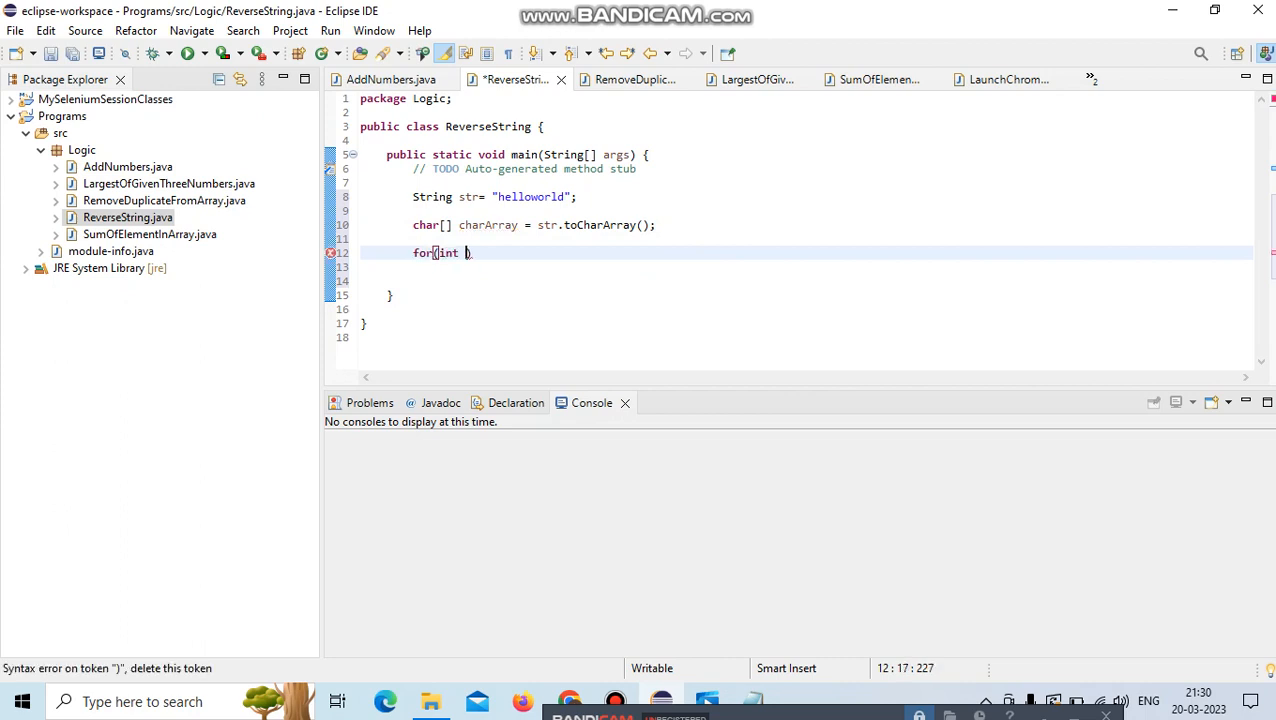
{"action": "type", "text": "i="}
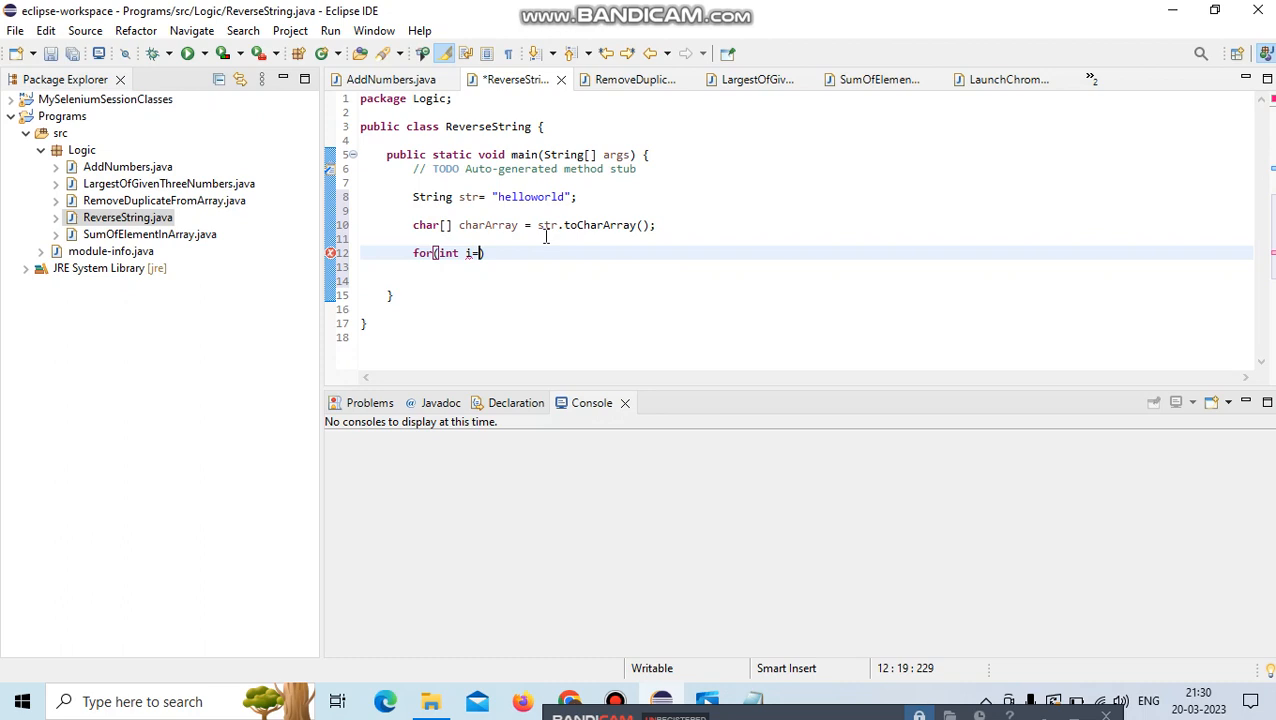
{"action": "type", "text": "str"}
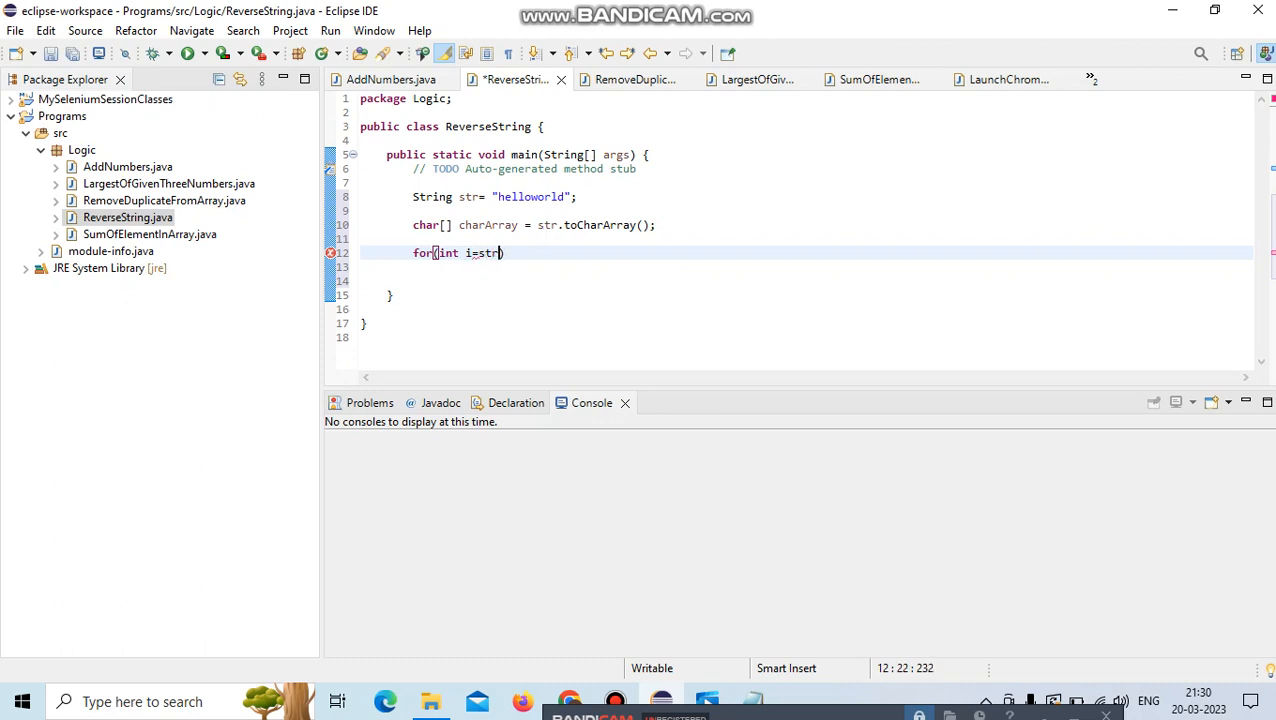
{"action": "type", "text": "."}
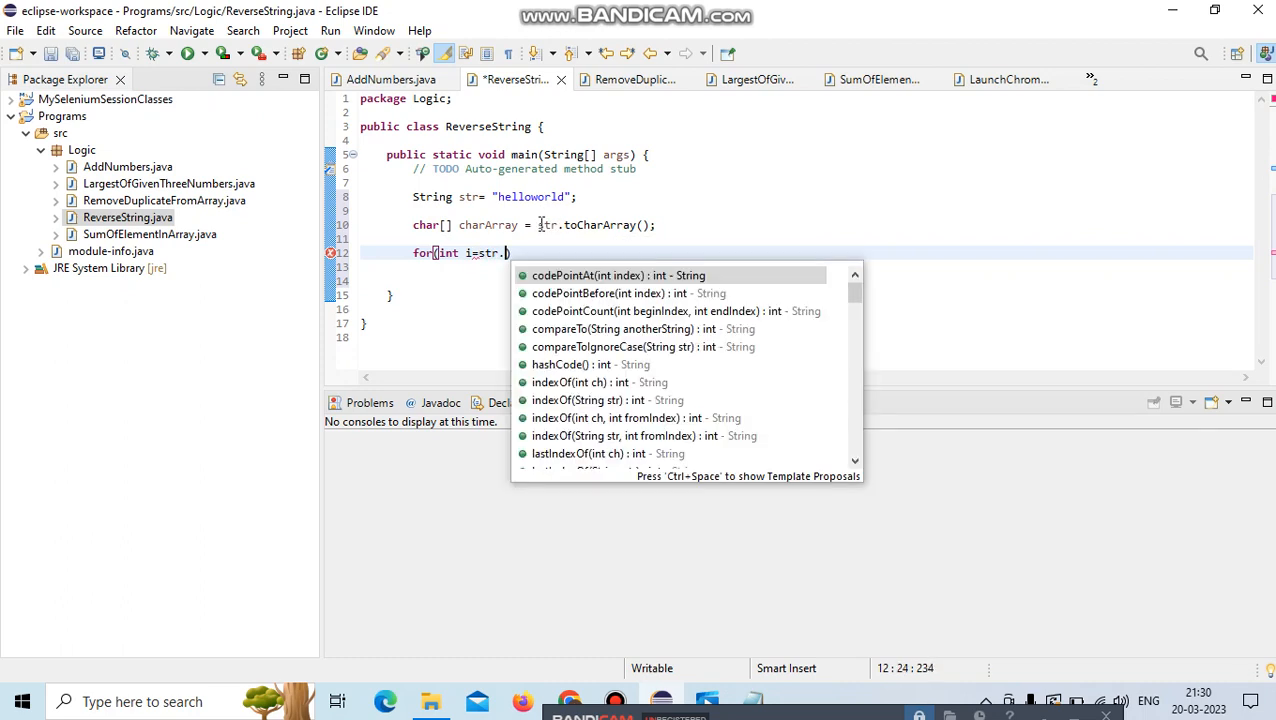
{"action": "type", "text": "length("}
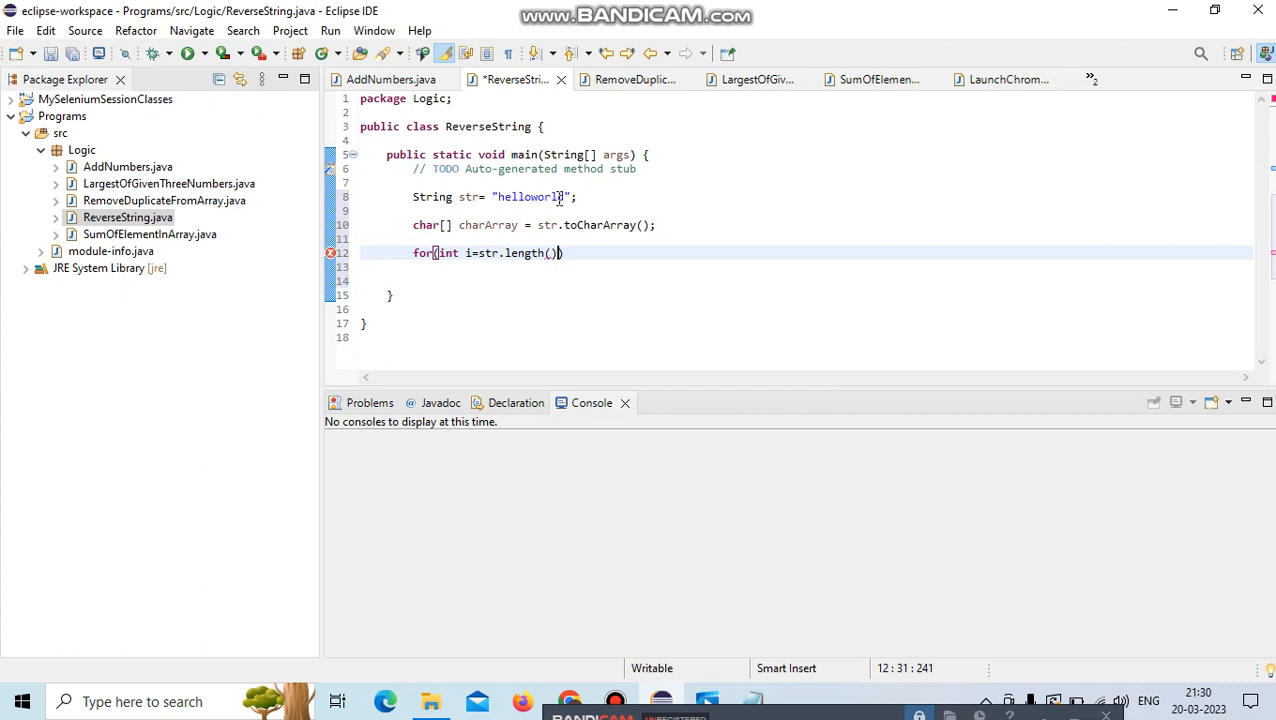
{"action": "mouse_move", "coordinate": [562, 200]}
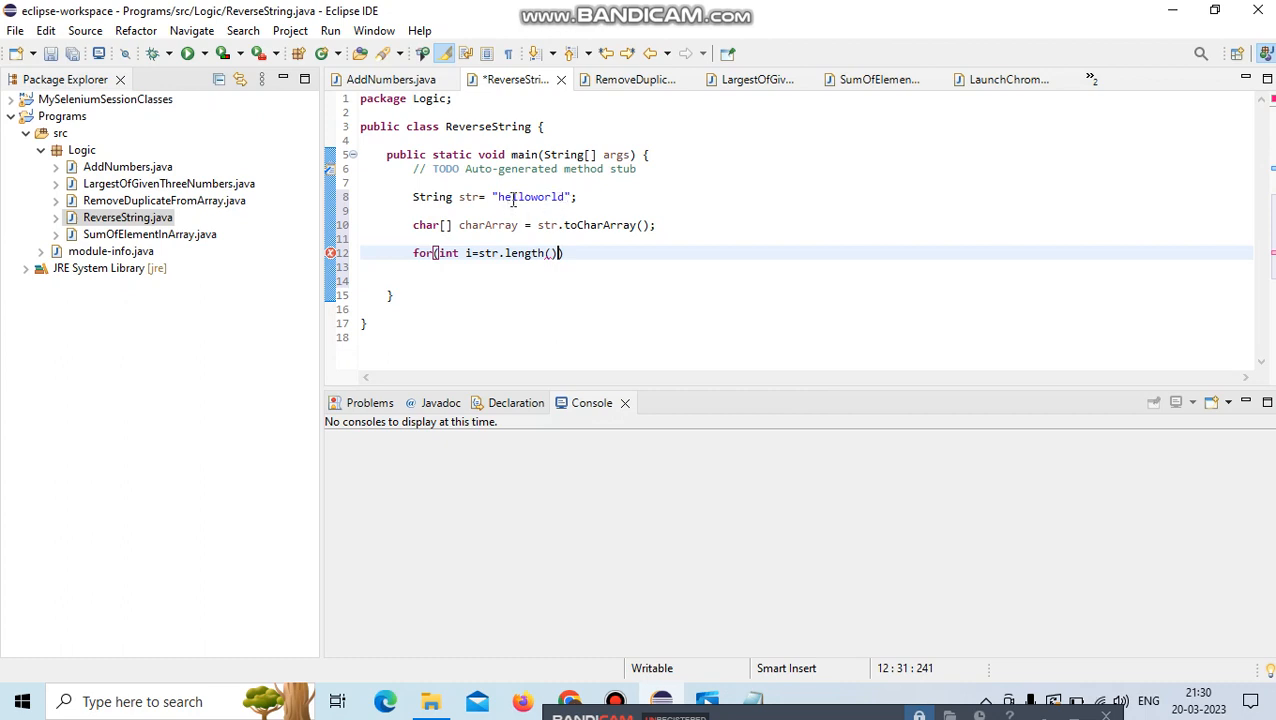
{"action": "mouse_move", "coordinate": [548, 204]}
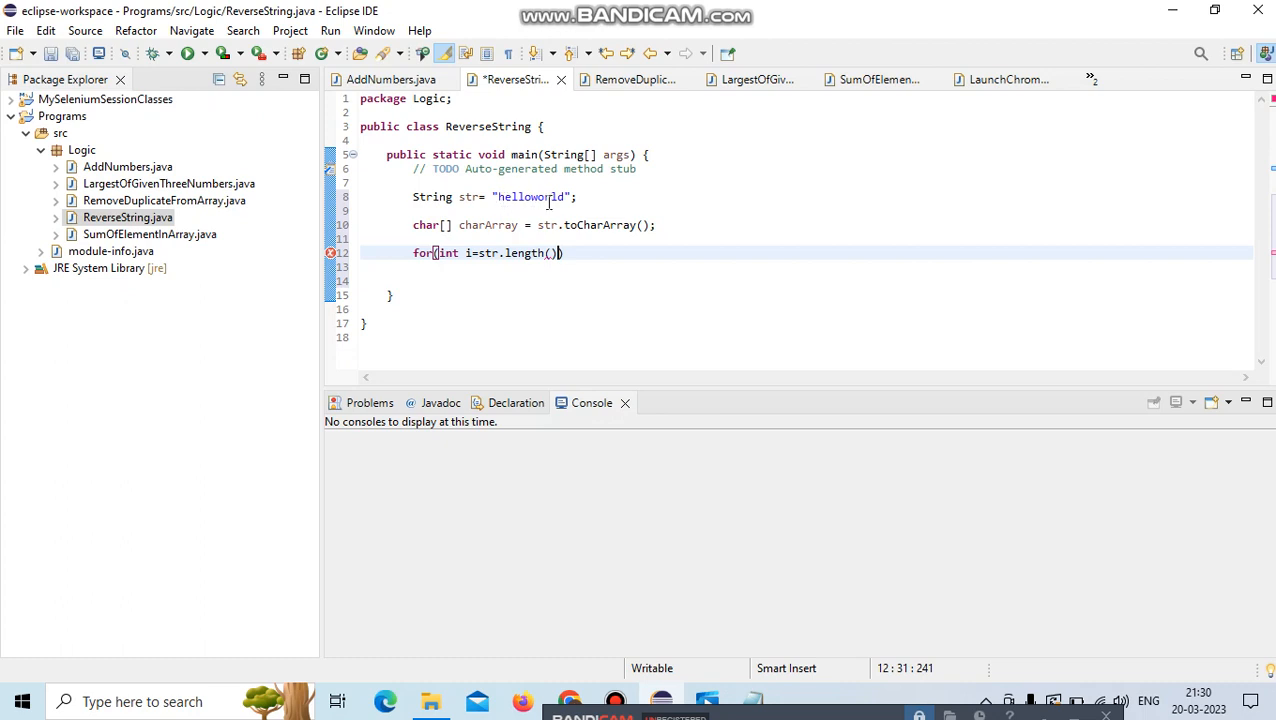
{"action": "mouse_move", "coordinate": [564, 198]}
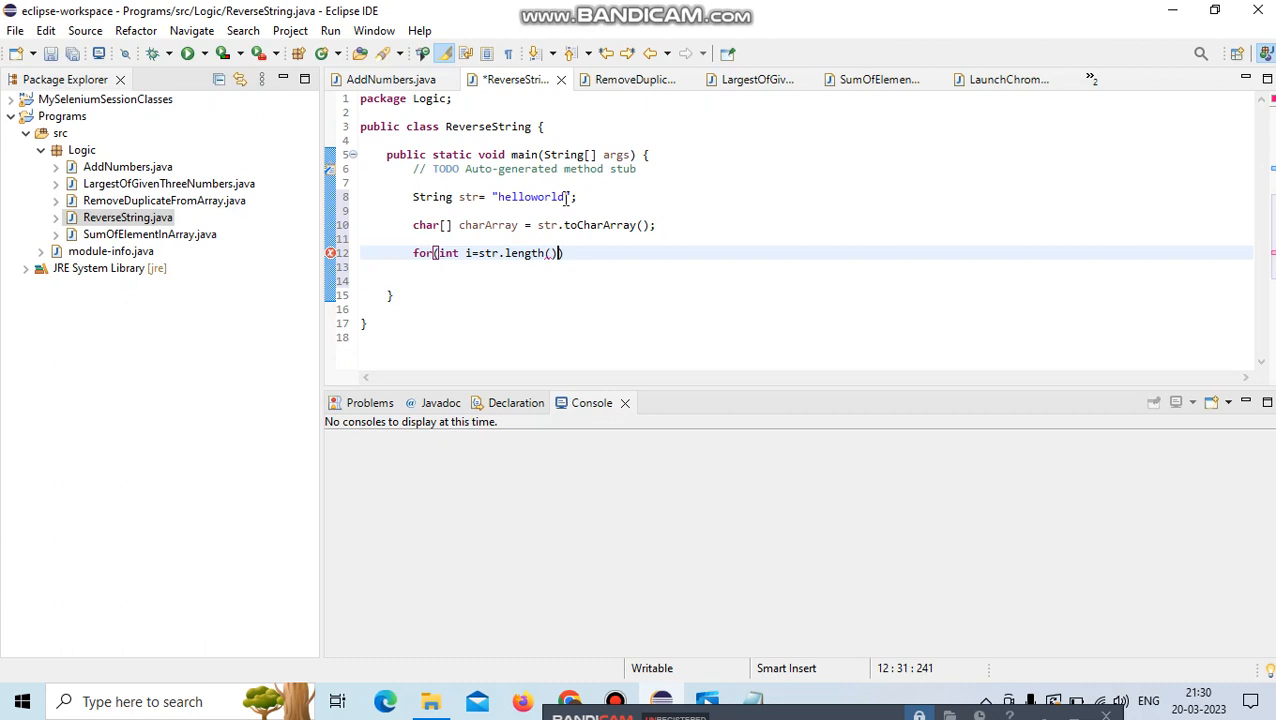
{"action": "type", "text": "-1;"}
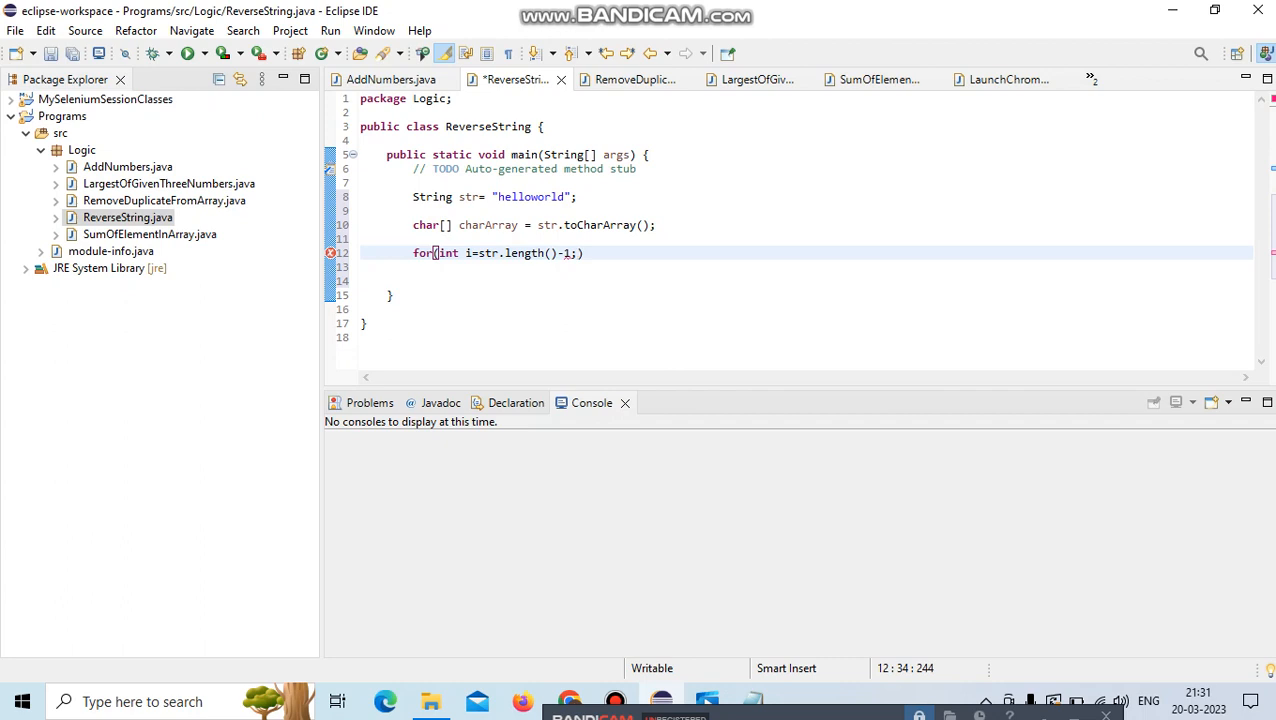
Finish the header with `i>=0;i--)` and an opening brace so Eclipse adds the empty block.
{"action": "type", "text": "i"}
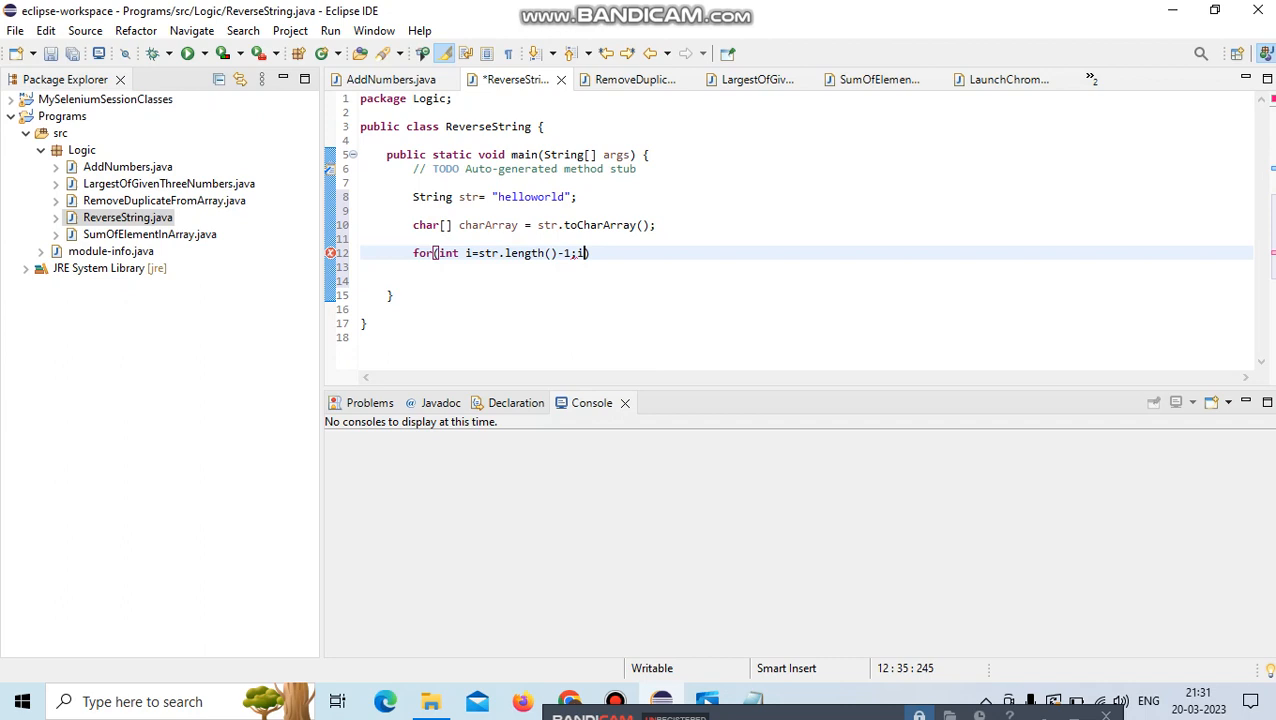
{"action": "type", "text": ">=0"}
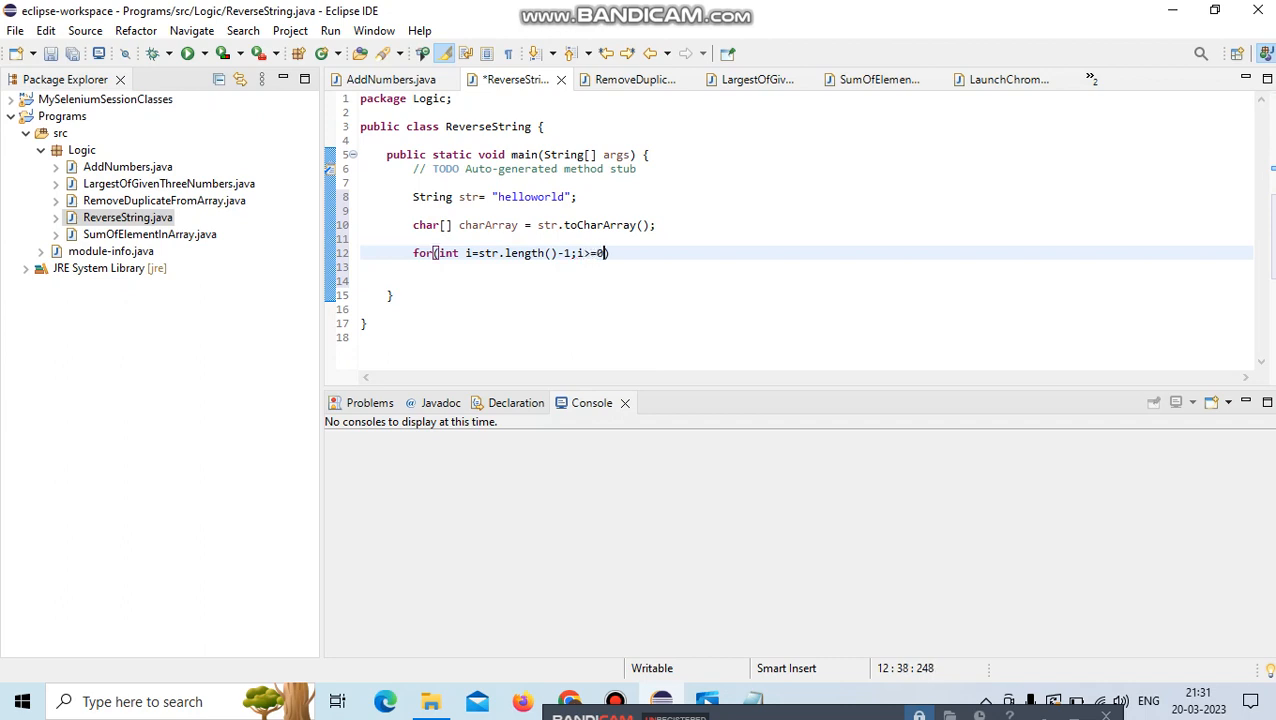
{"action": "type", "text": ";"}
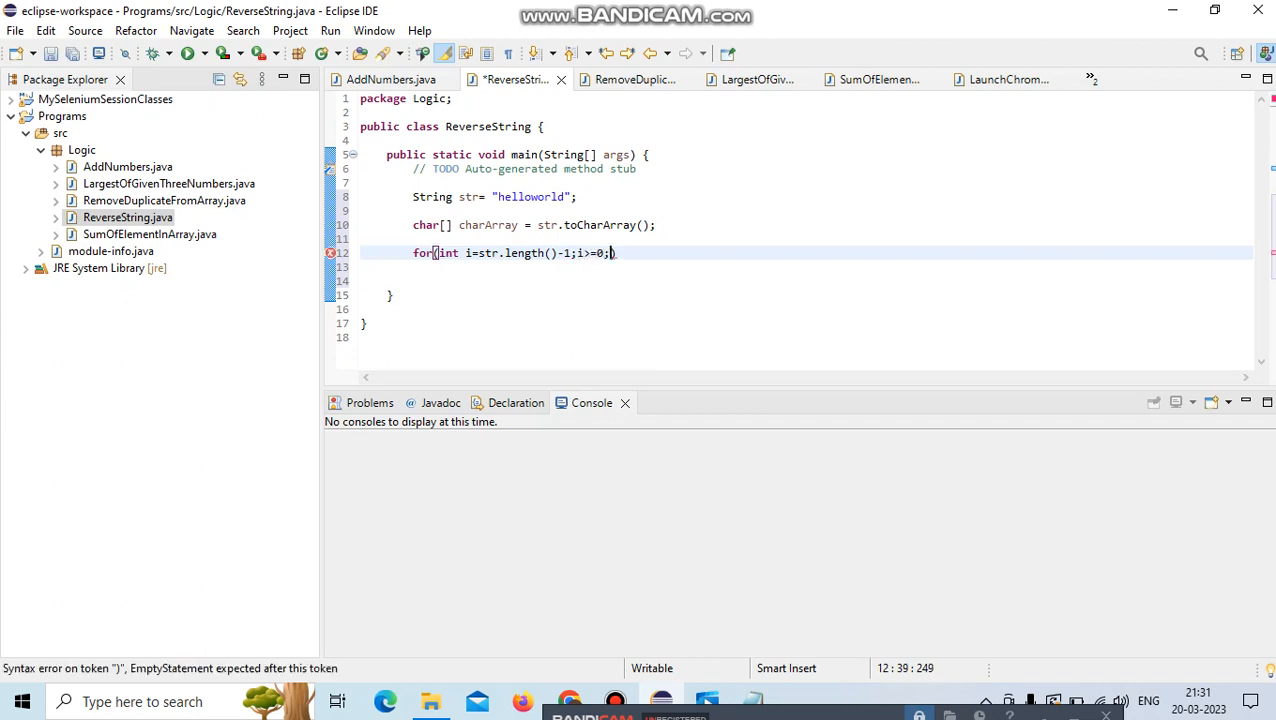
{"action": "type", "text": "i--"}
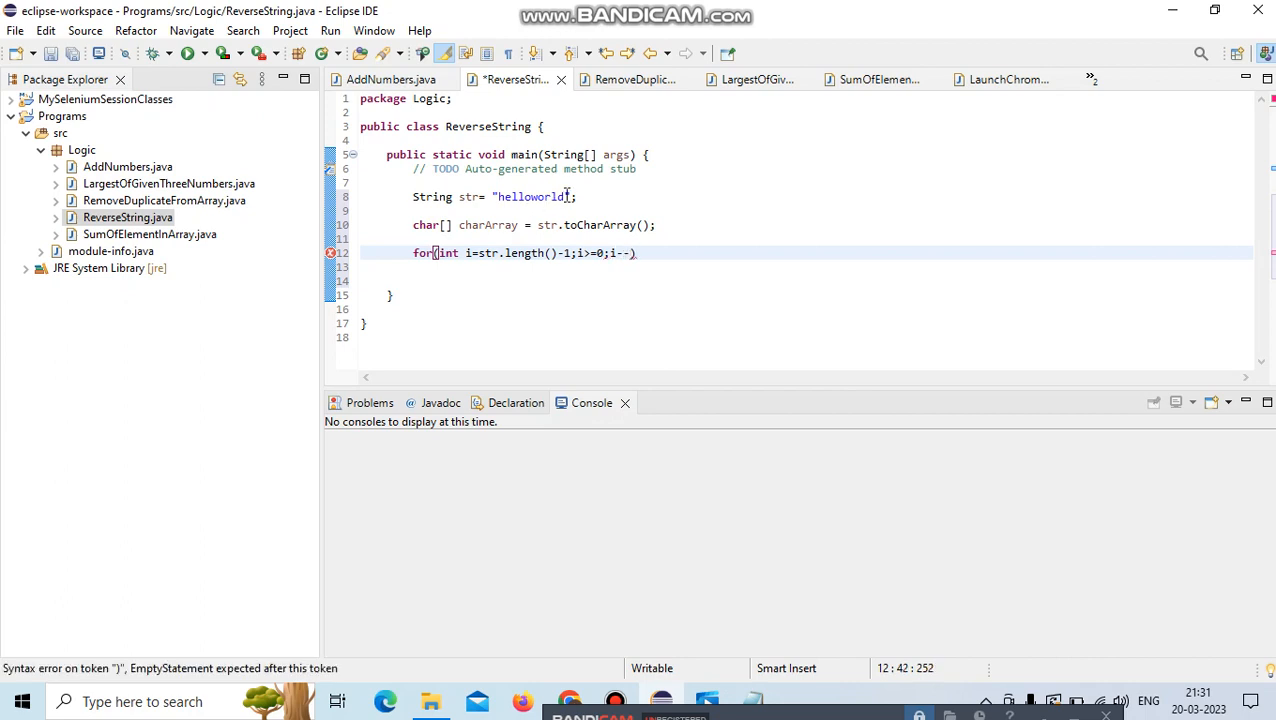
{"action": "mouse_move", "coordinate": [552, 196]}
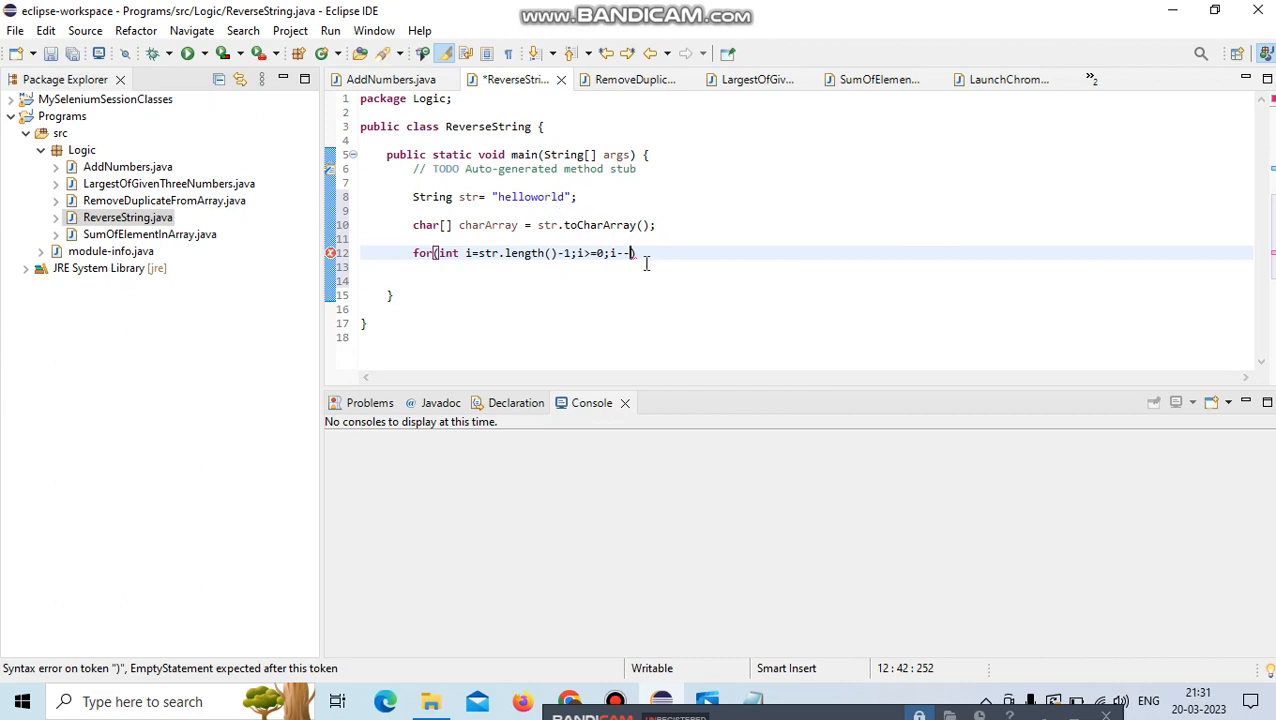
{"action": "mouse_move", "coordinate": [636, 238]}
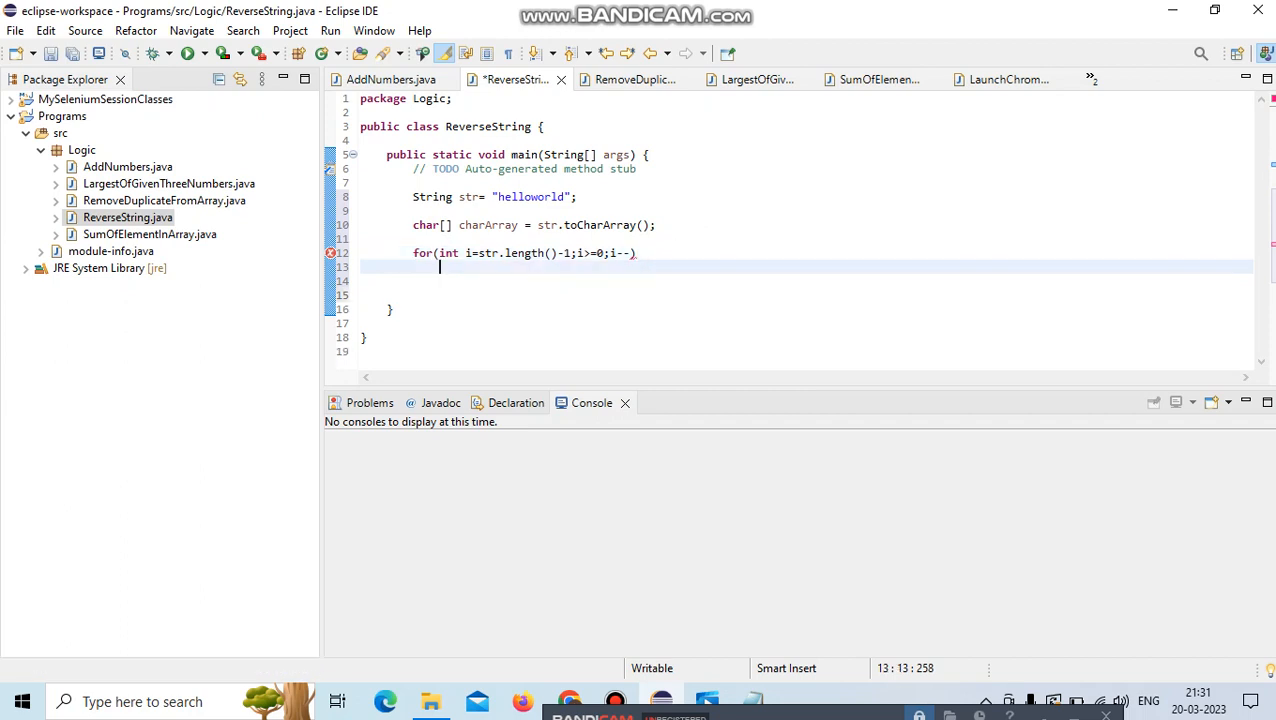
{"action": "type", "text": "{"}
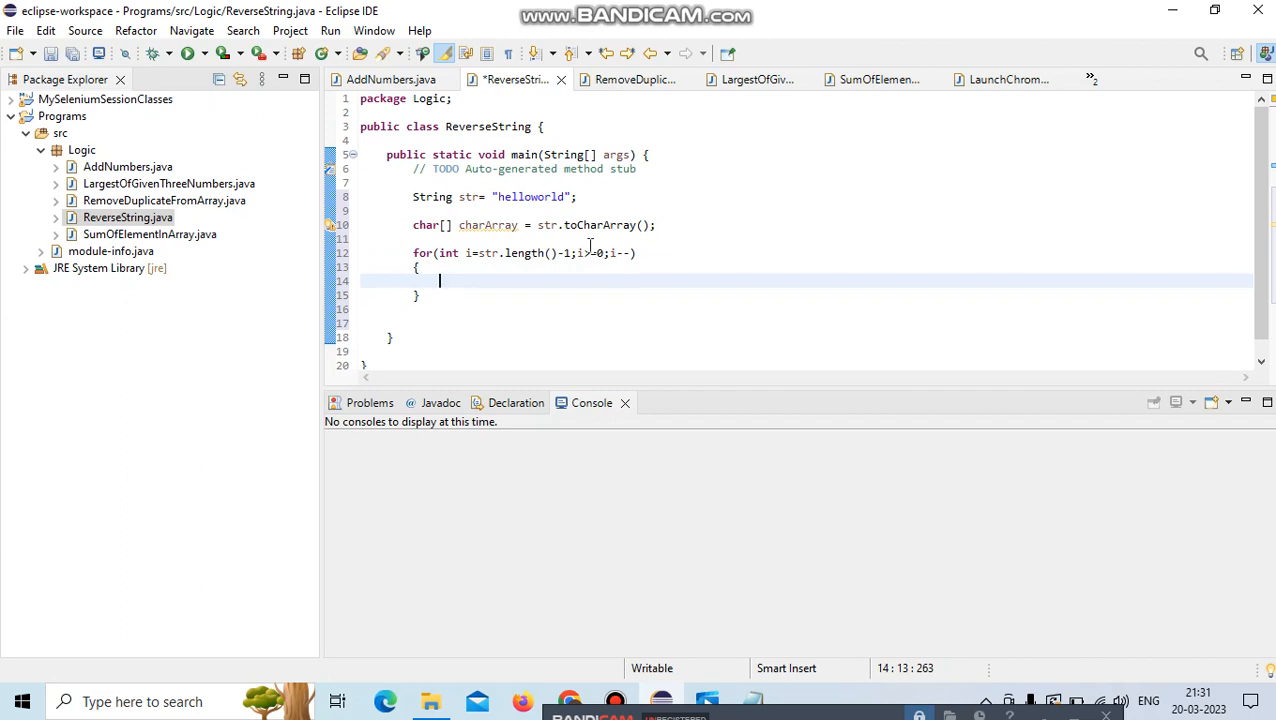
Add a `System.out.println()` call inside the loop body.
{"action": "double_click", "coordinate": [486, 224]}
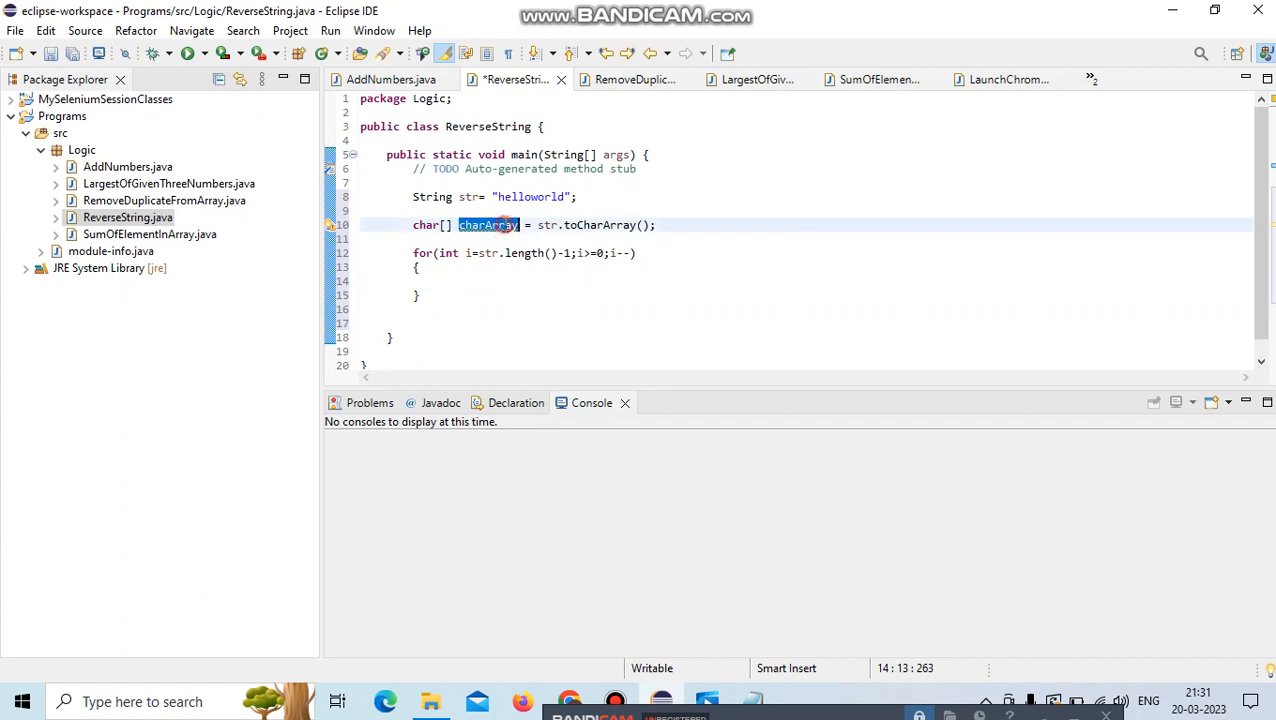
{"action": "left_click", "coordinate": [456, 280]}
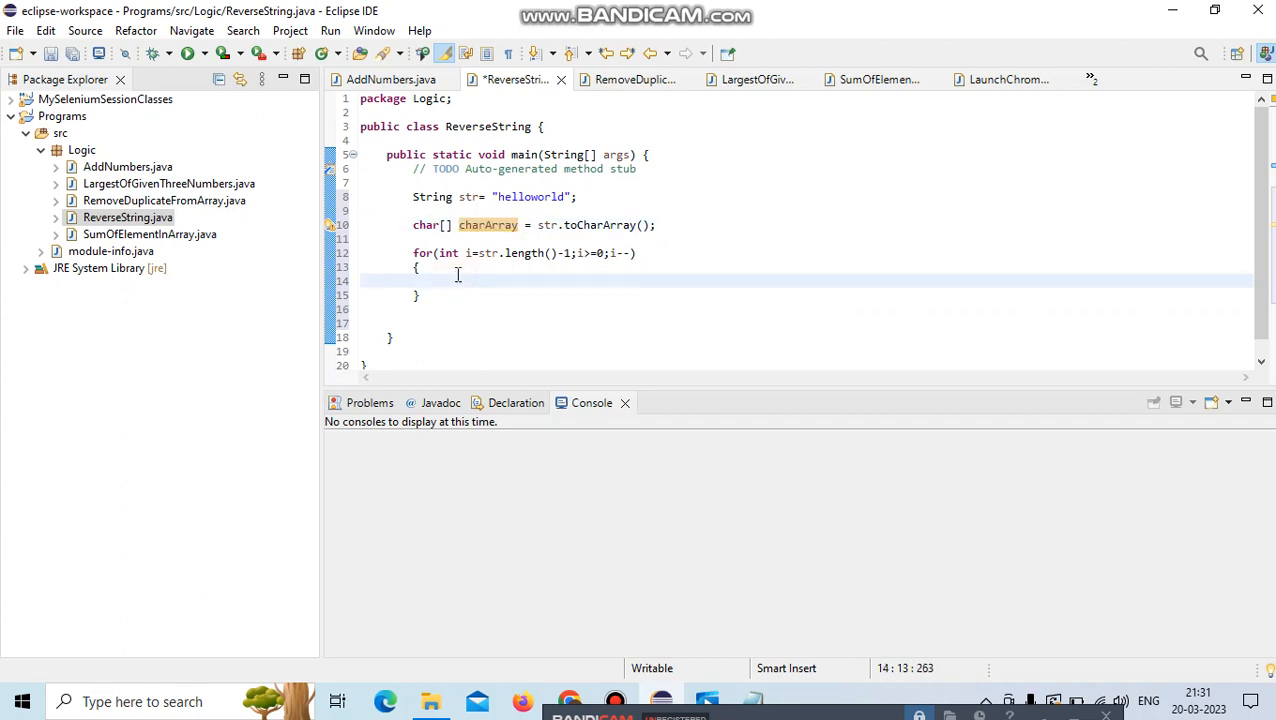
{"action": "type", "text": "sys"}
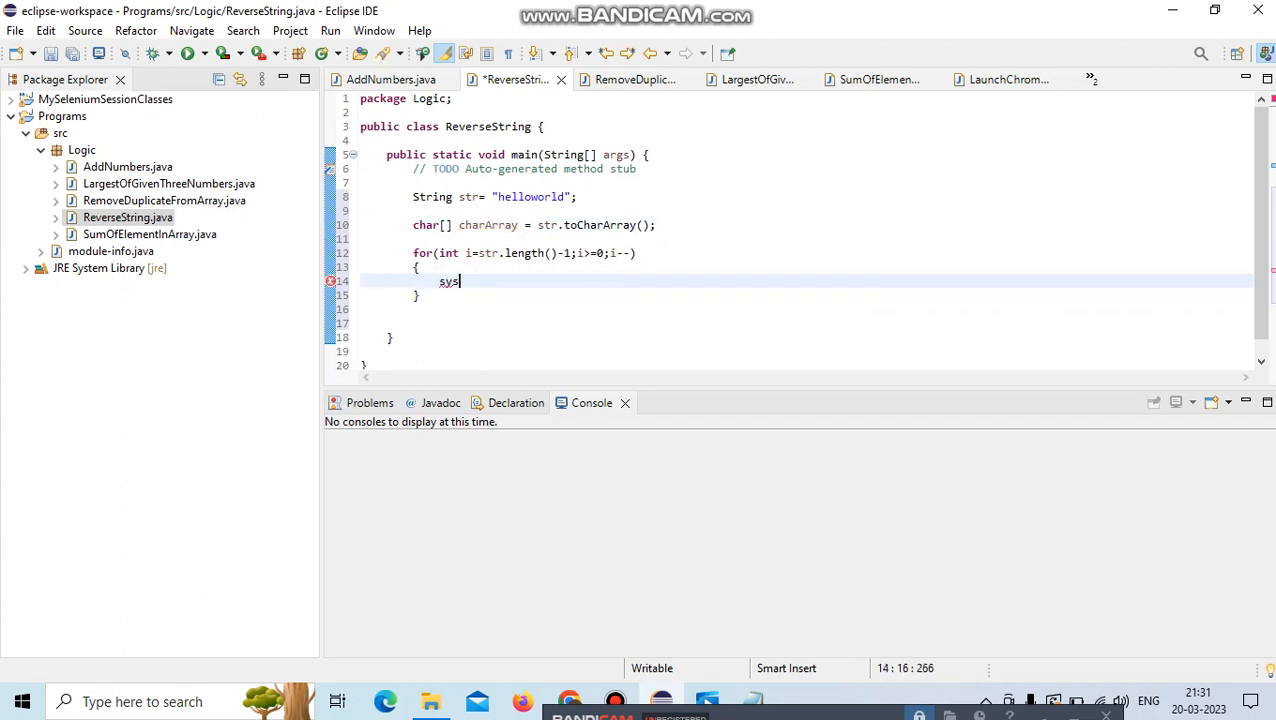
{"action": "type", "text": "System.out.println();"}
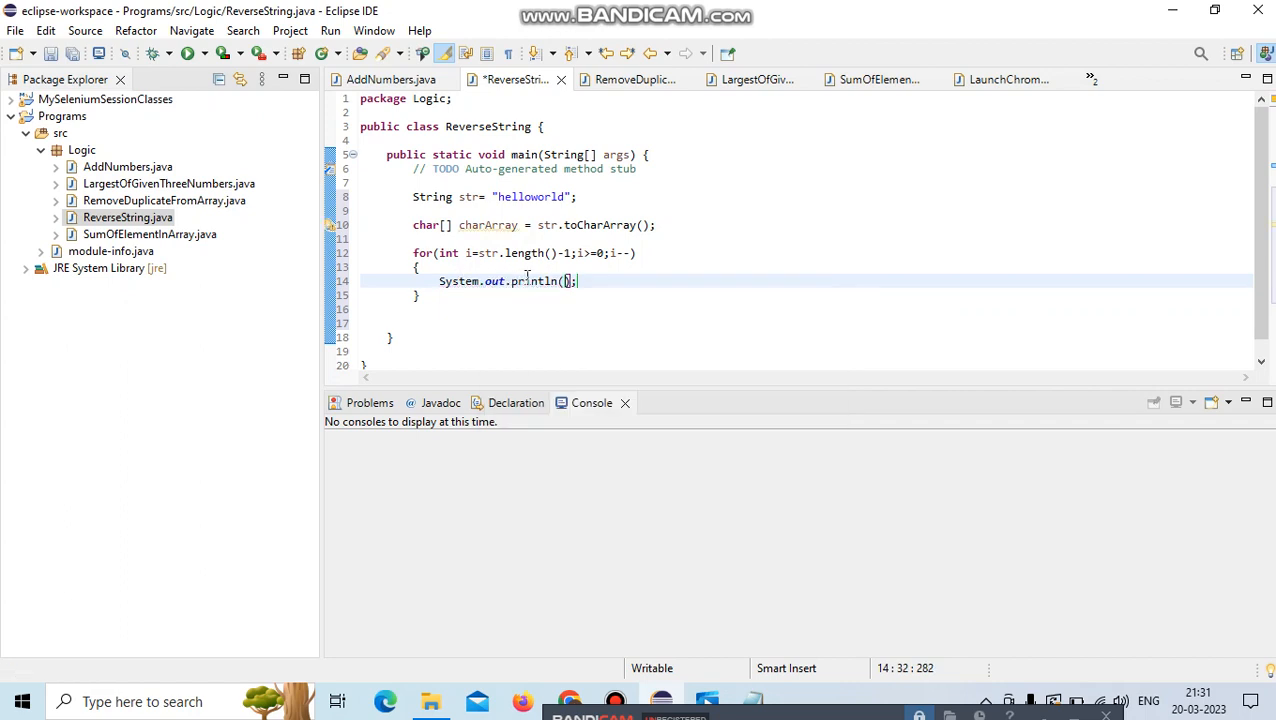
{"action": "type", "text": "char"}
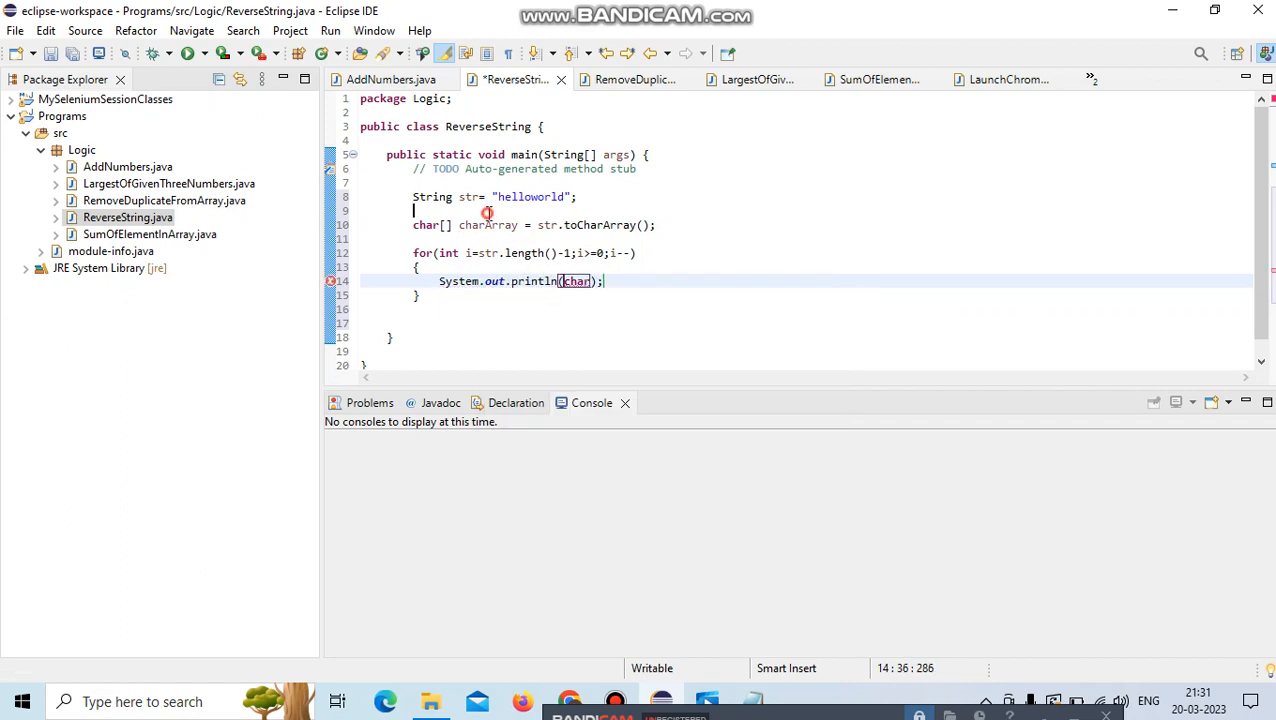
Fill the call with `charArray[i]`, reusing the charArray name from line 10.
{"action": "double_click", "coordinate": [488, 224]}
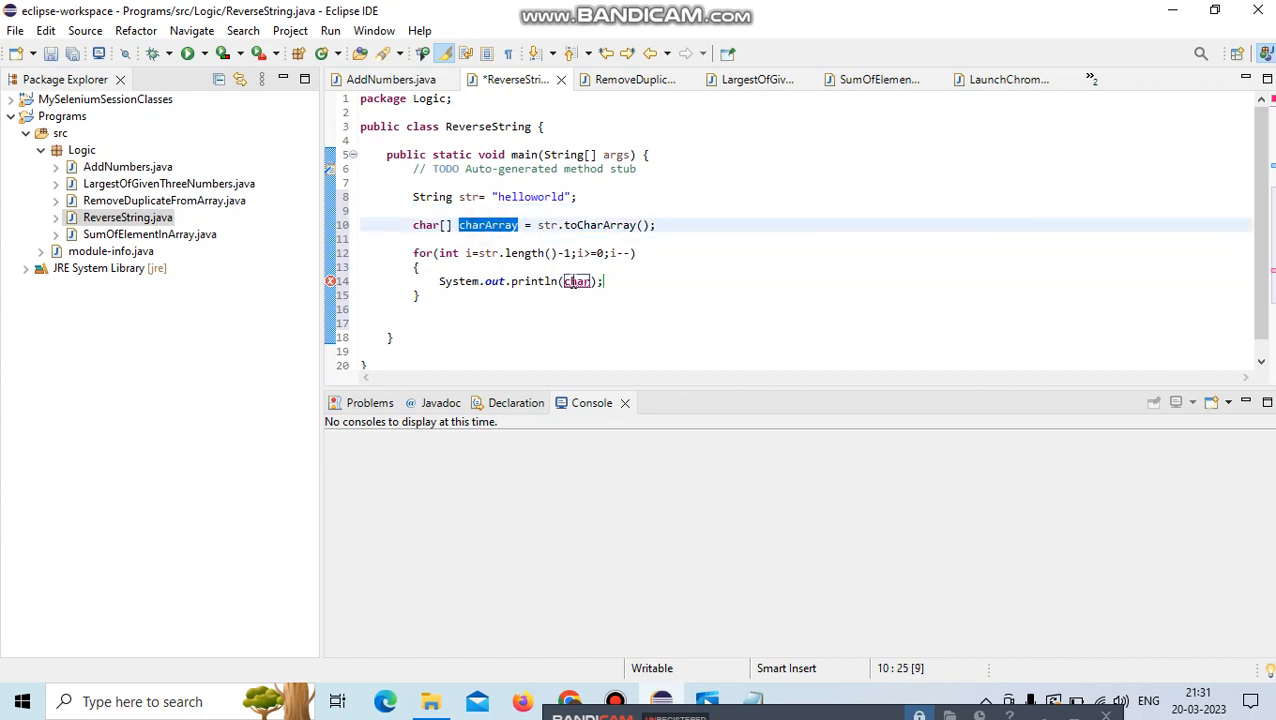
{"action": "type", "text": "charArray"}
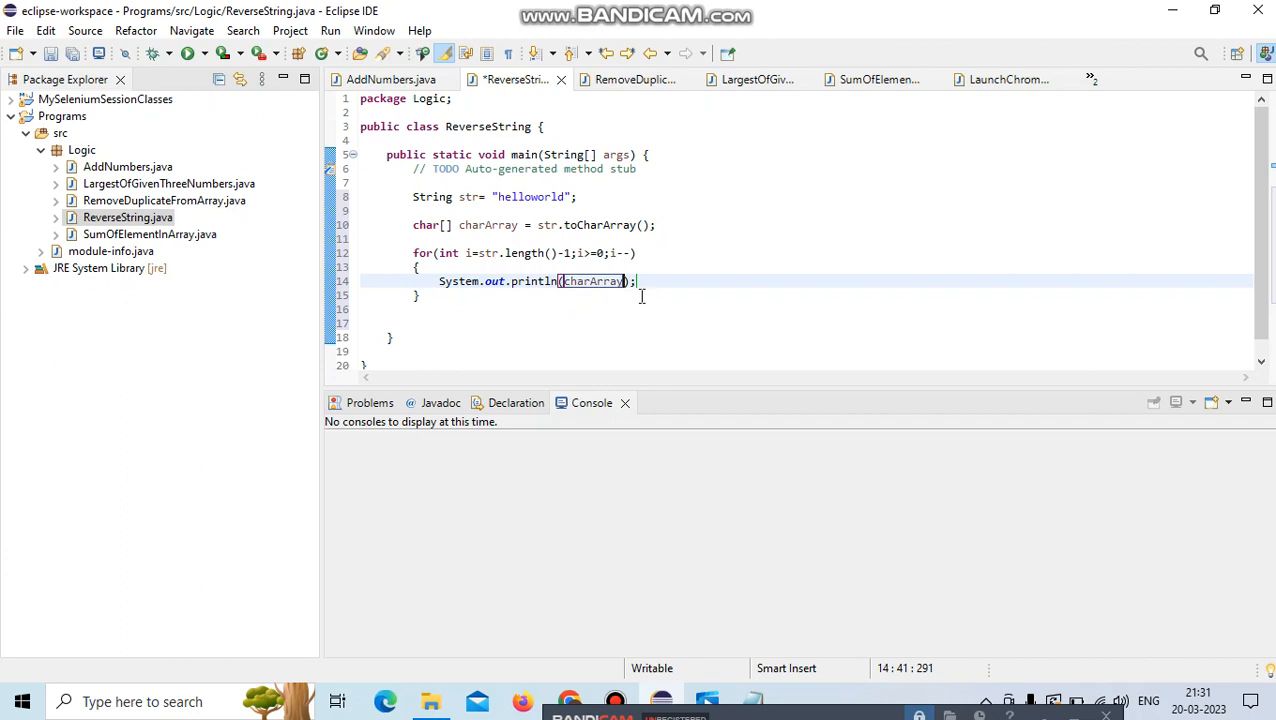
{"action": "type", "text": "[]"}
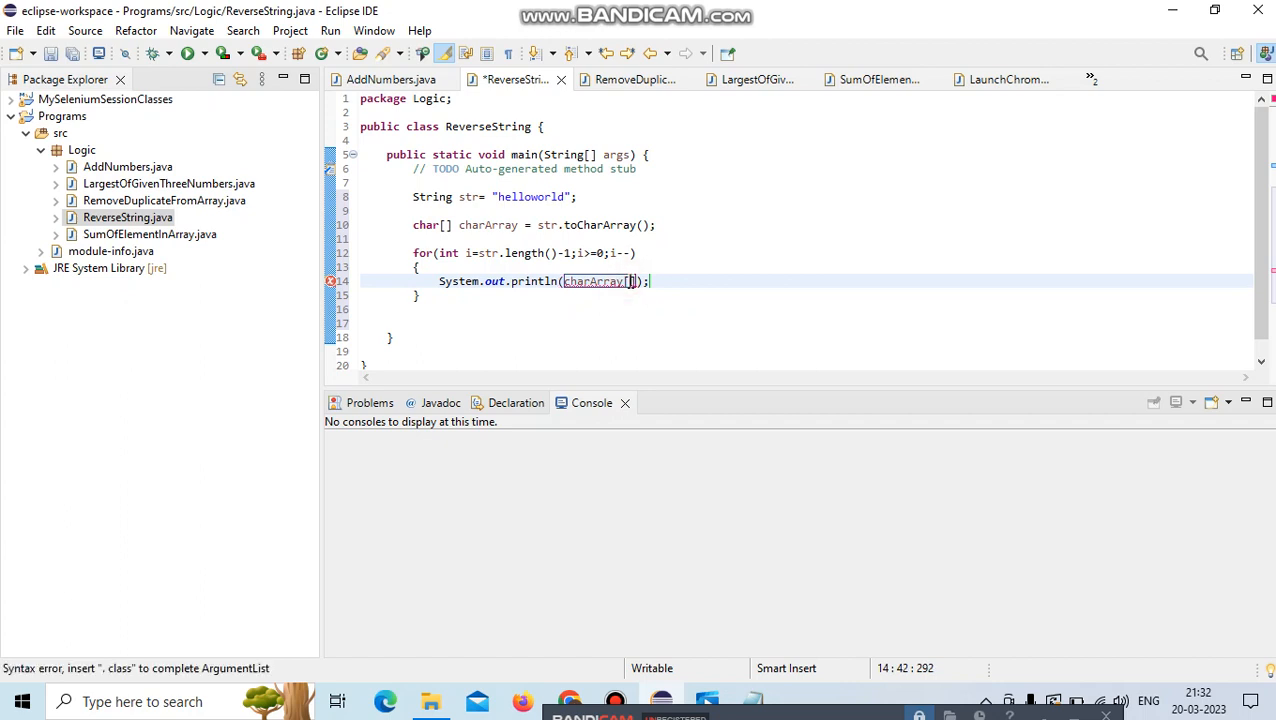
{"action": "type", "text": "i"}
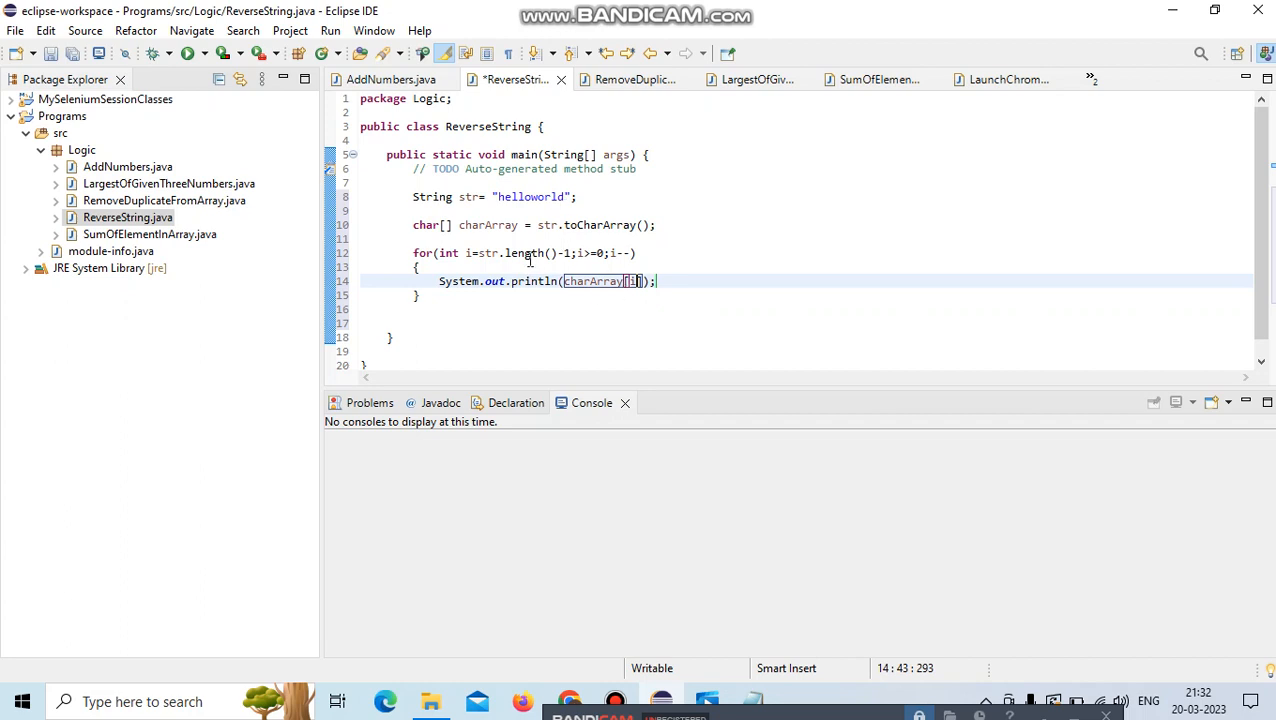
{"action": "mouse_move", "coordinate": [576, 204]}
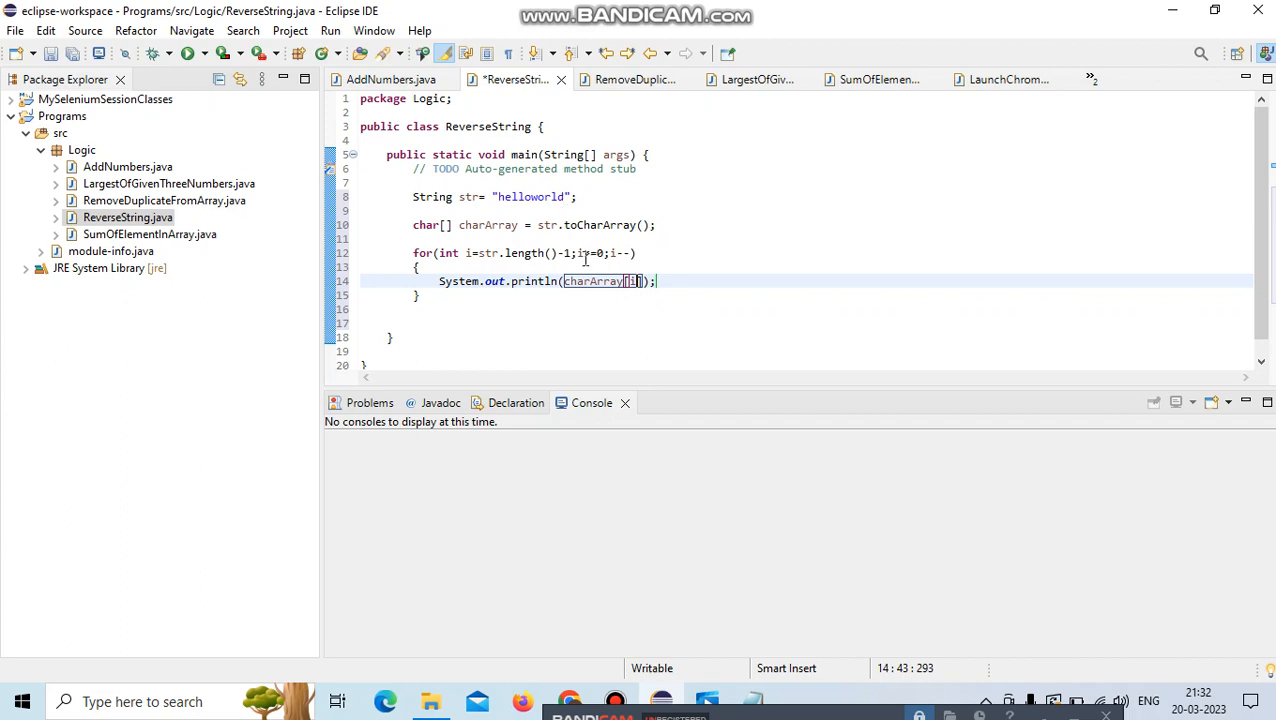
{"action": "mouse_move", "coordinate": [628, 252]}
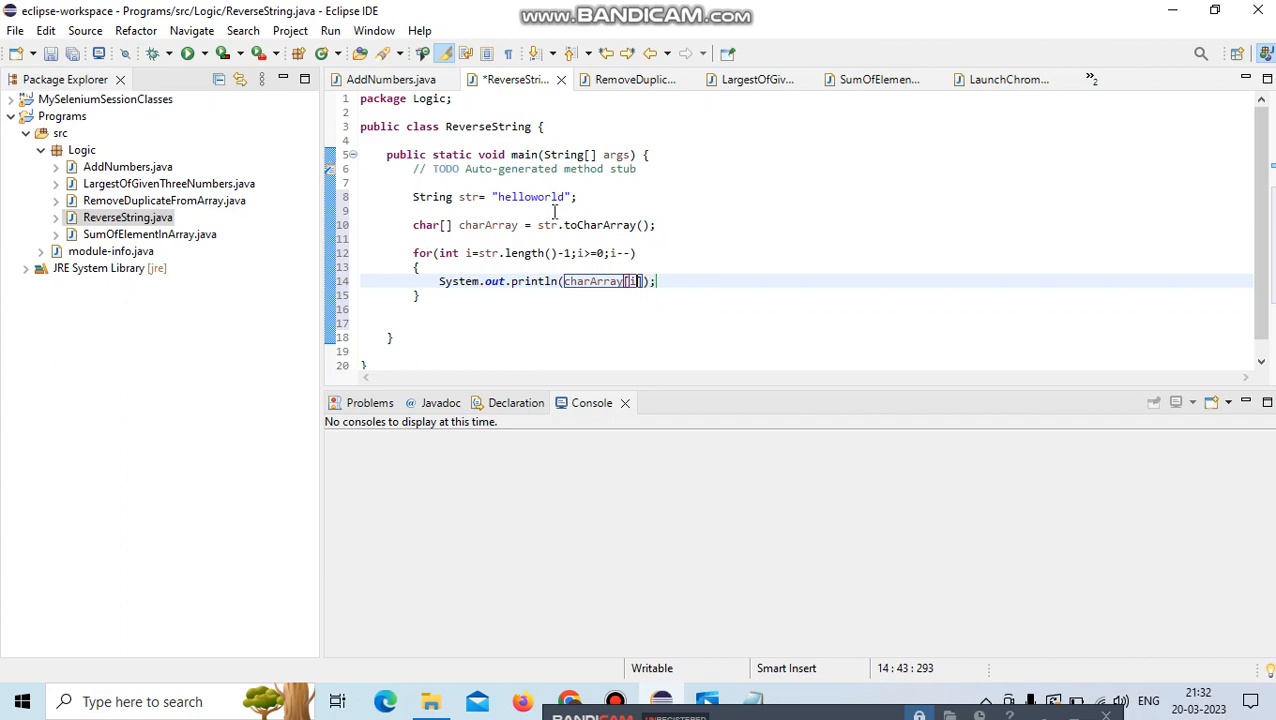
{"action": "mouse_move", "coordinate": [494, 196]}
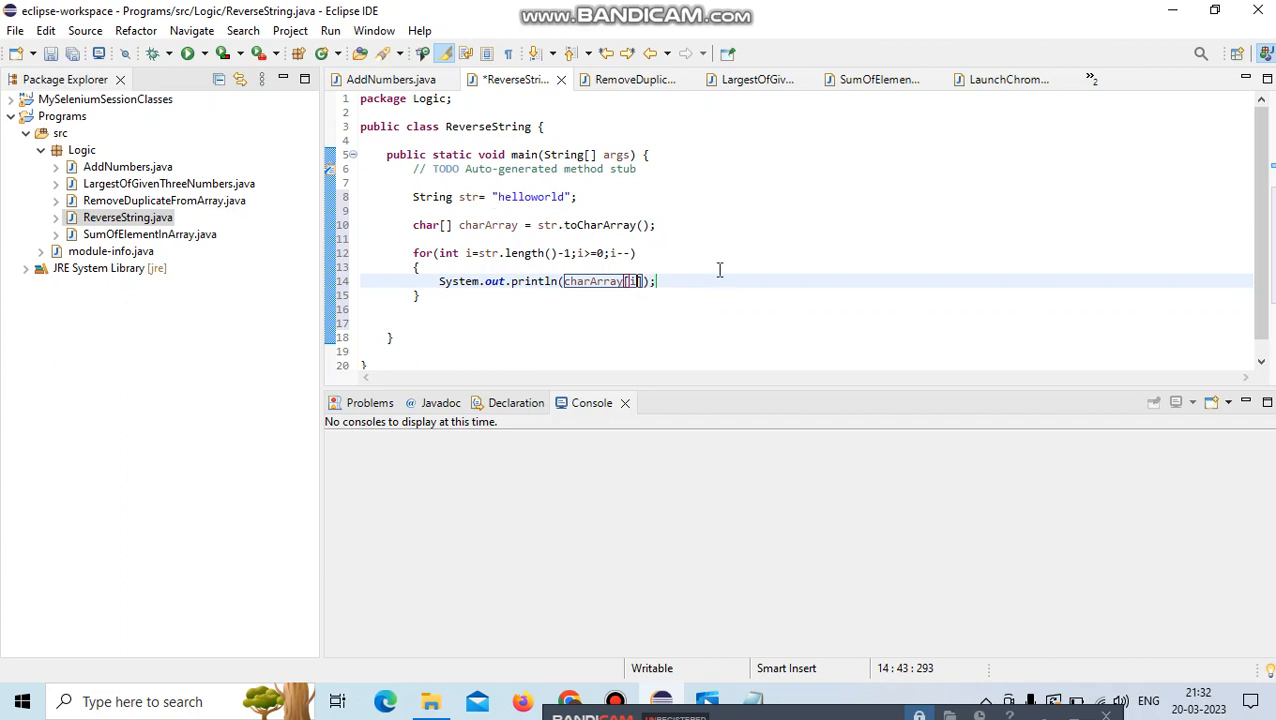
Save and run, switch println to print, and rerun to get dlrowolleh on one line.
{"action": "key", "text": "ctrl+s"}
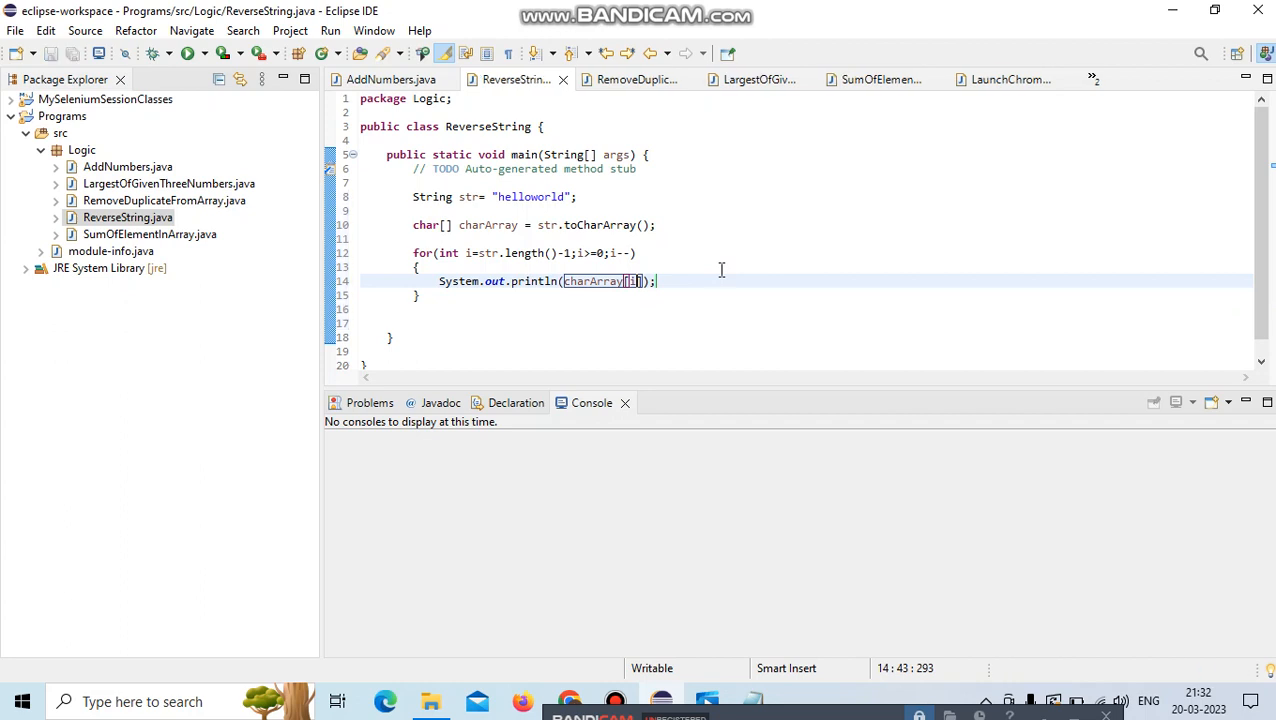
{"action": "mouse_move", "coordinate": [200, 58]}
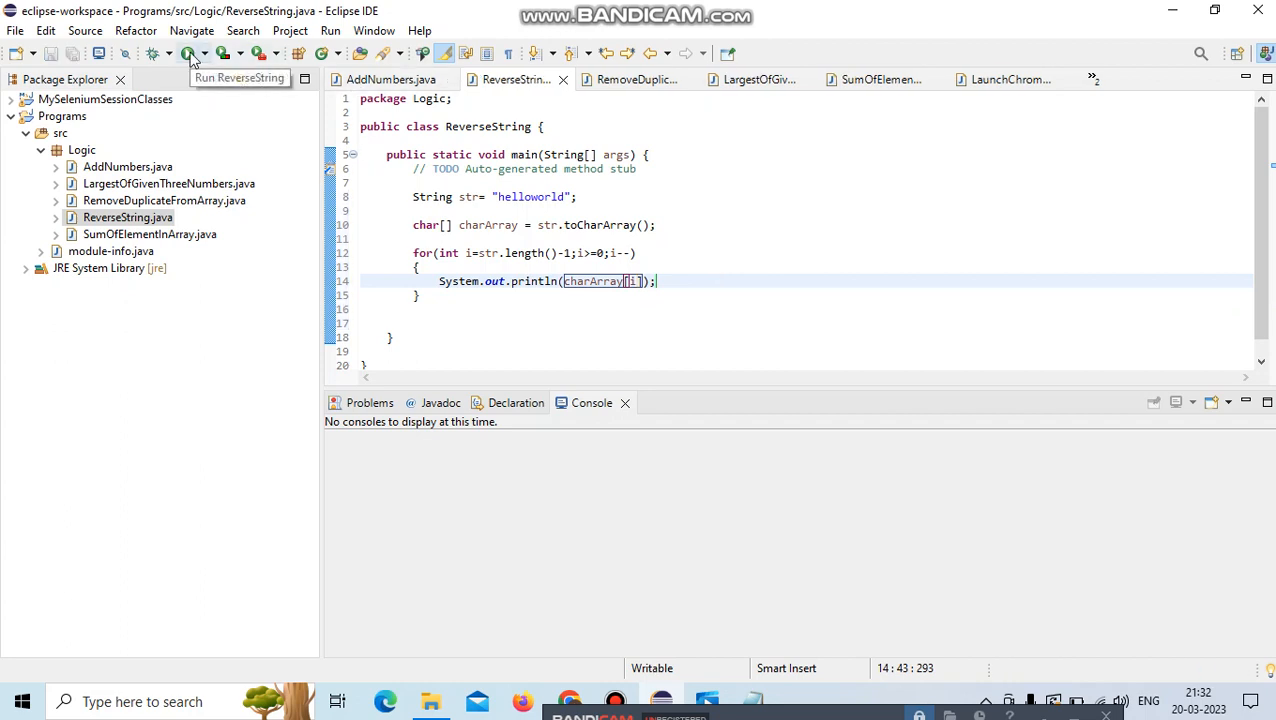
{"action": "left_click", "coordinate": [190, 56]}
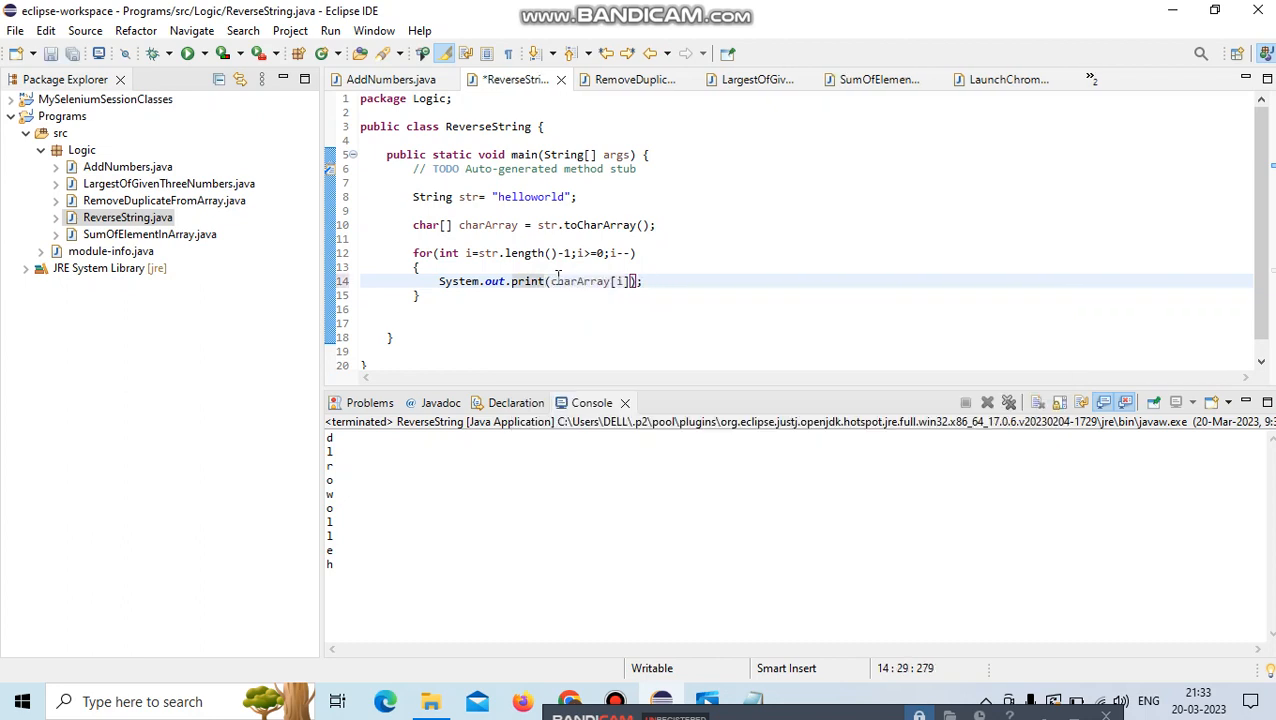
{"action": "mouse_move", "coordinate": [190, 54]}
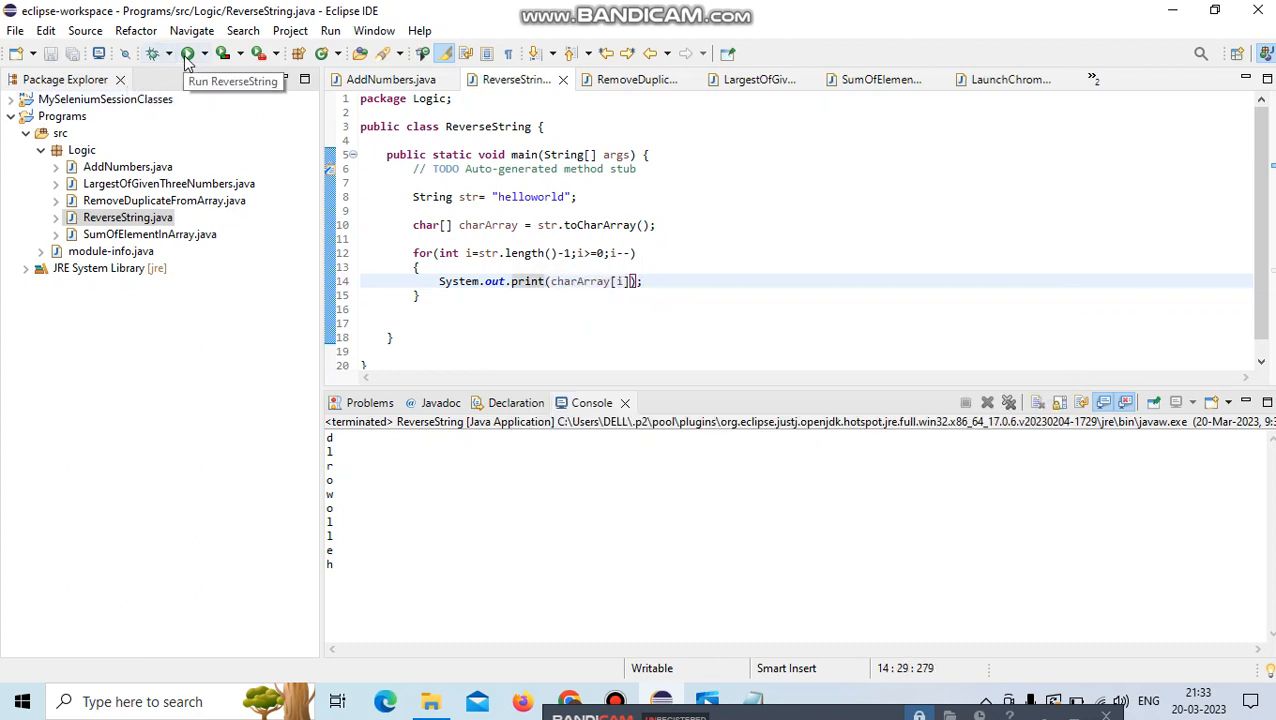
{"action": "left_click", "coordinate": [188, 56]}
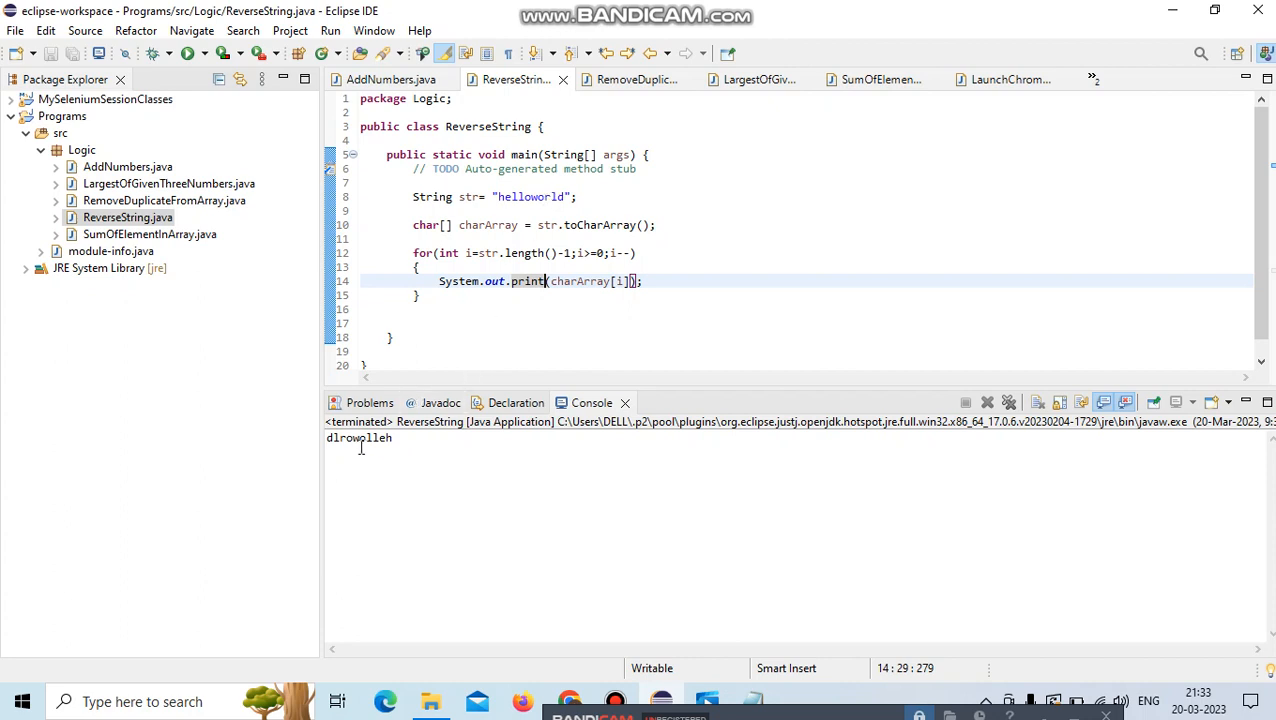
{"action": "mouse_move", "coordinate": [338, 452]}
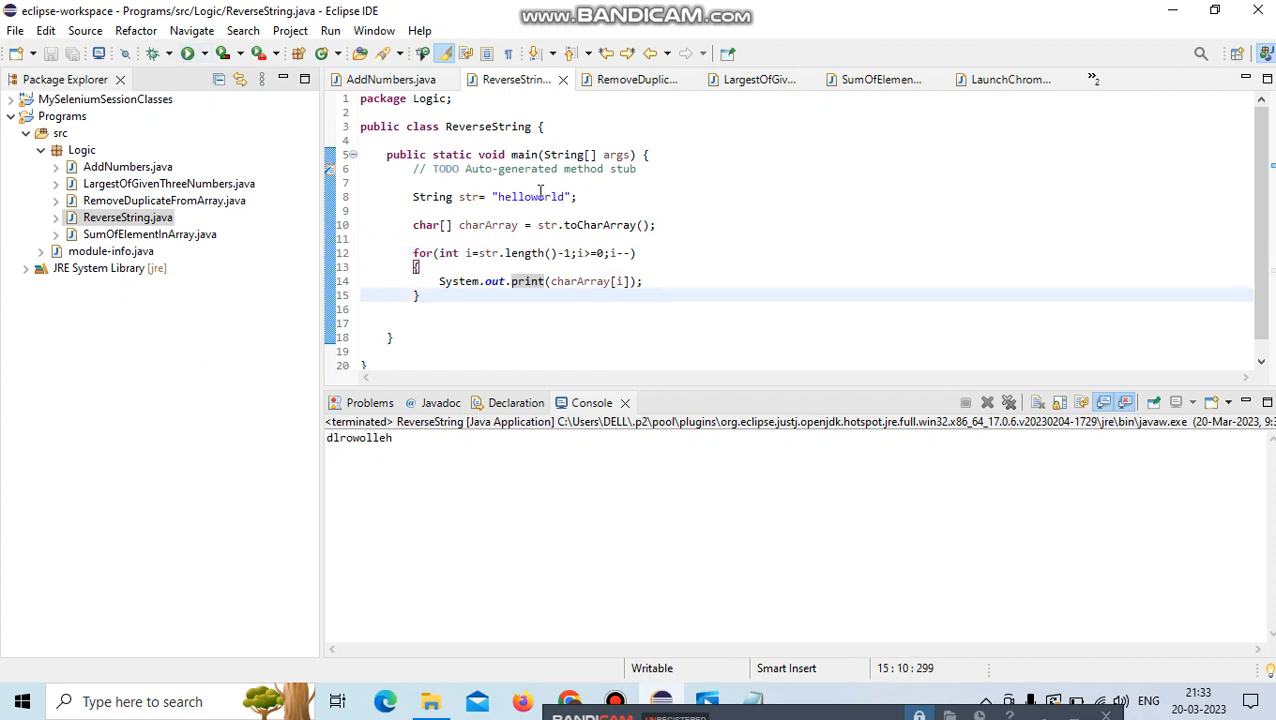
Replace the input string with "abcd" and run to confirm the output dcba.
{"action": "double_click", "coordinate": [532, 196]}
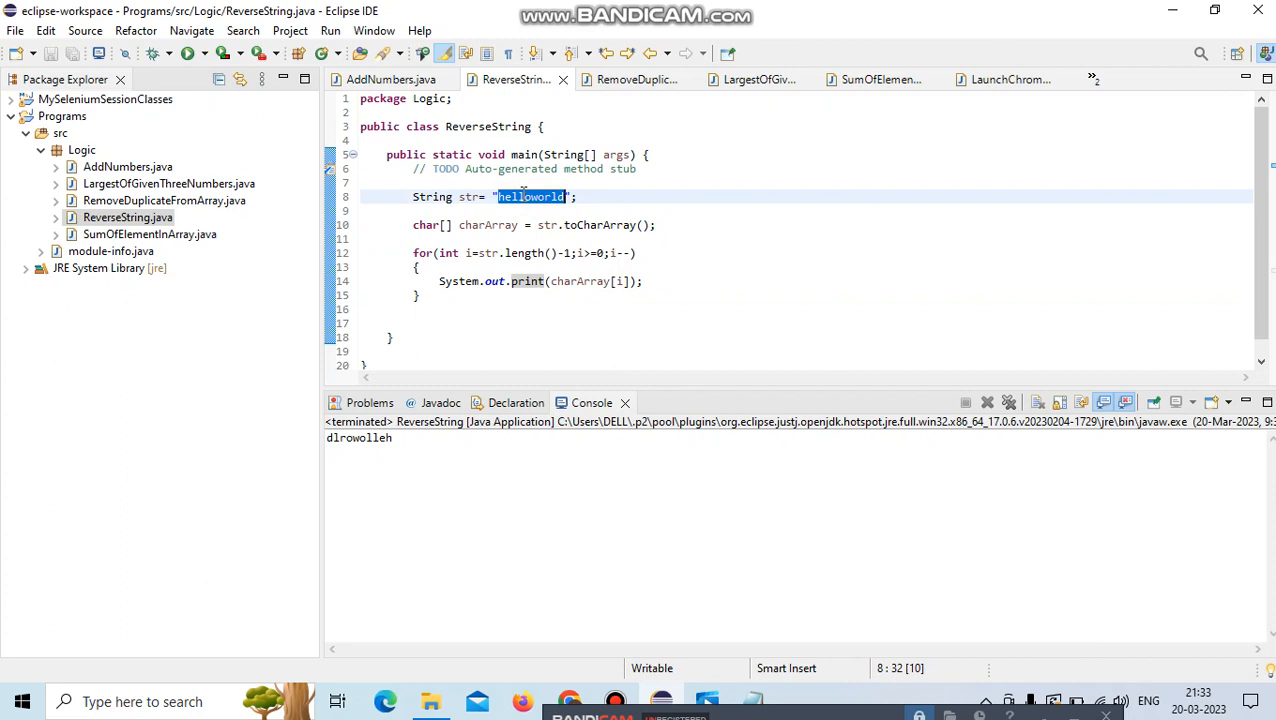
{"action": "type", "text": "abc"}
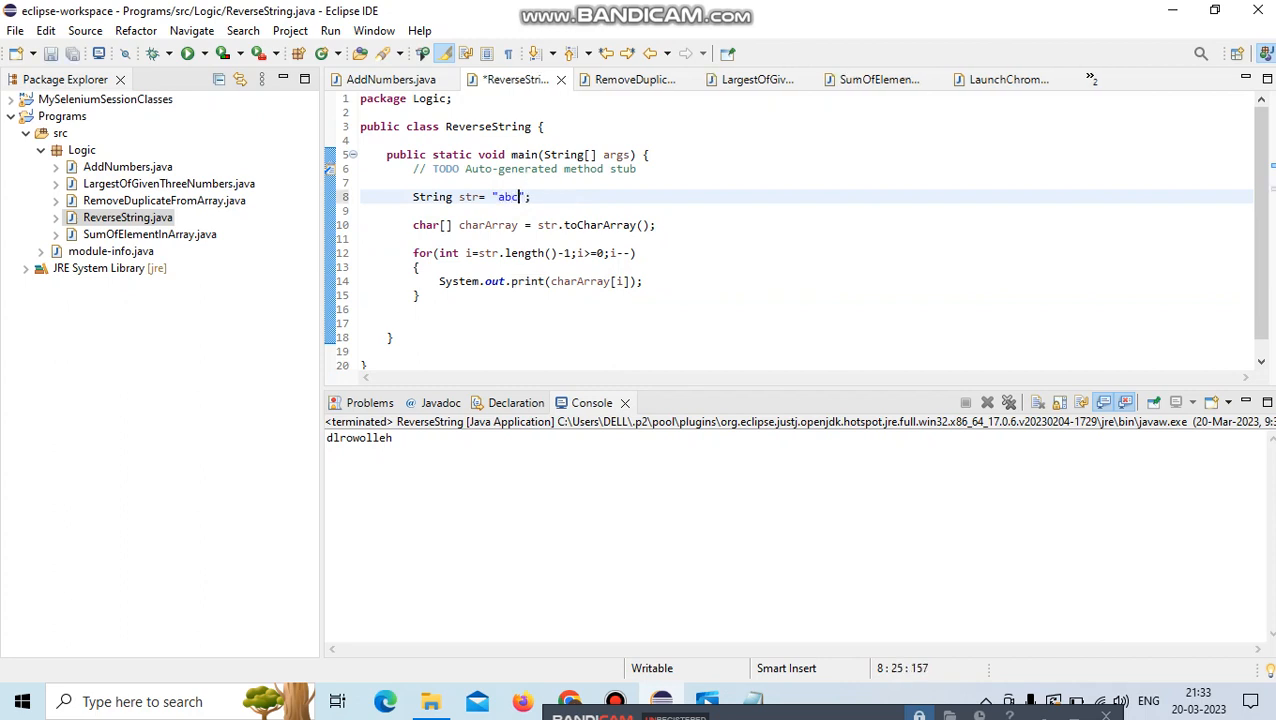
{"action": "type", "text": "d"}
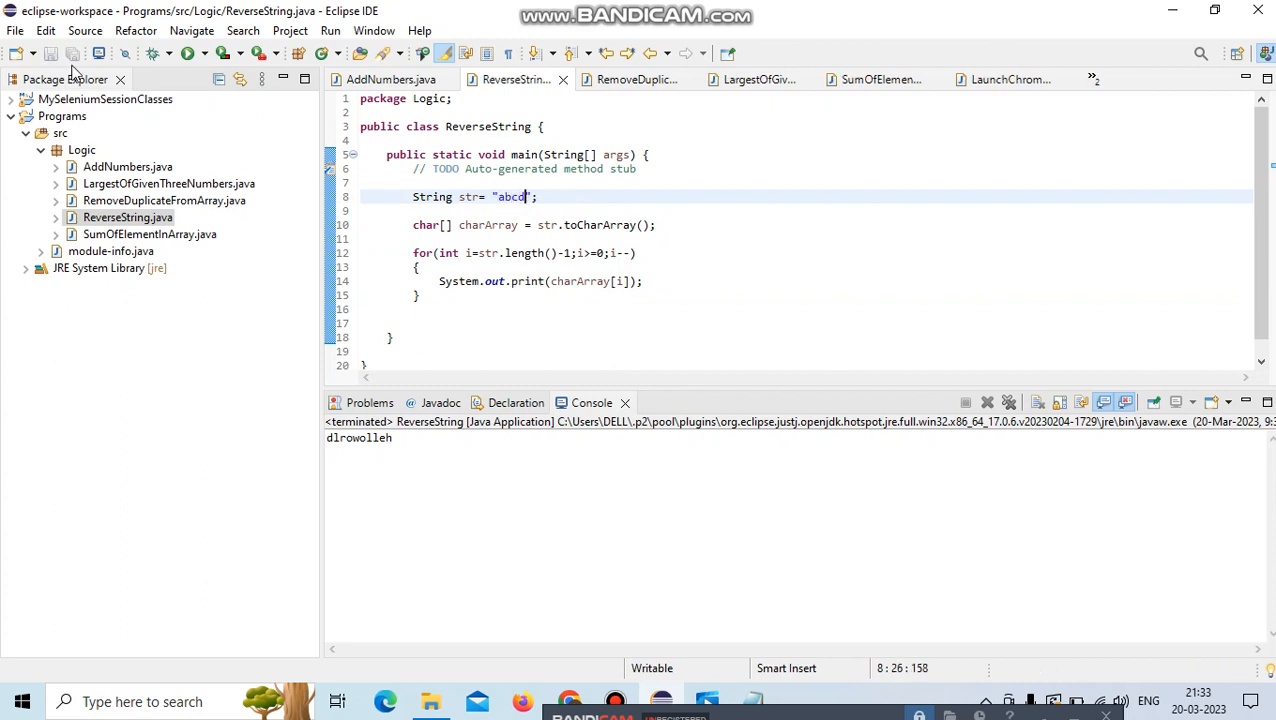
{"action": "mouse_move", "coordinate": [194, 56]}
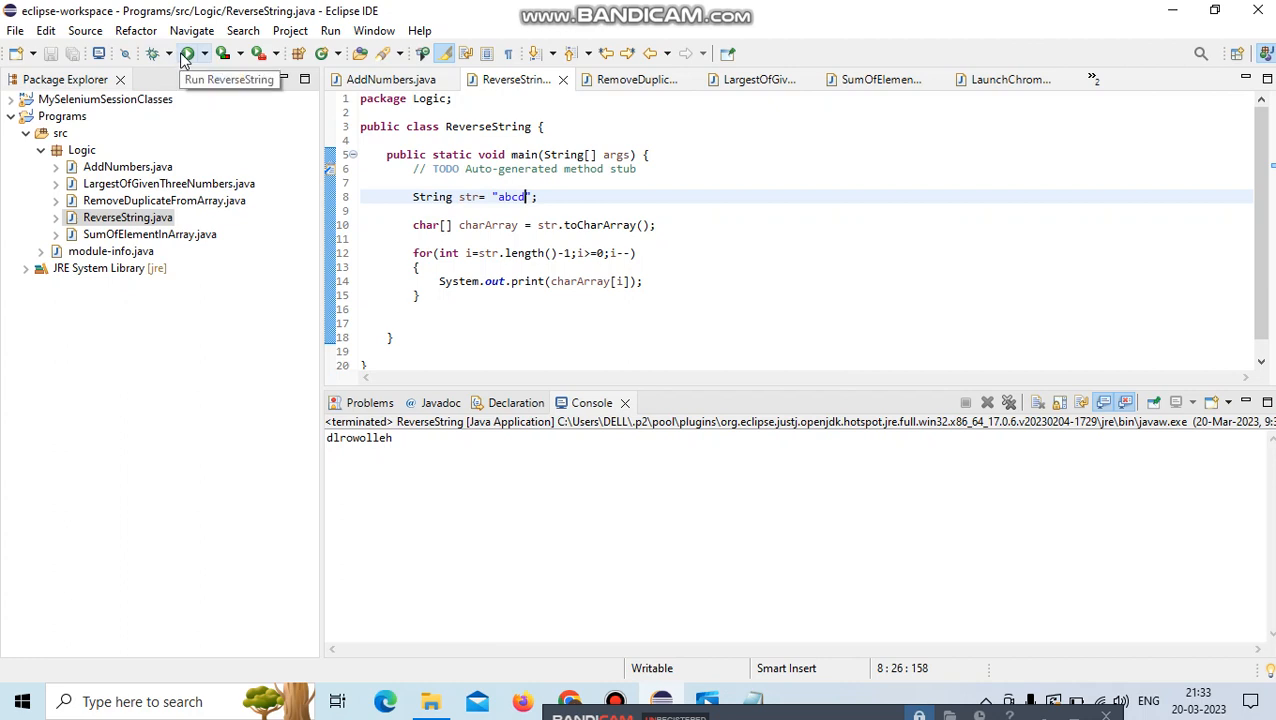
{"action": "left_click", "coordinate": [196, 56]}
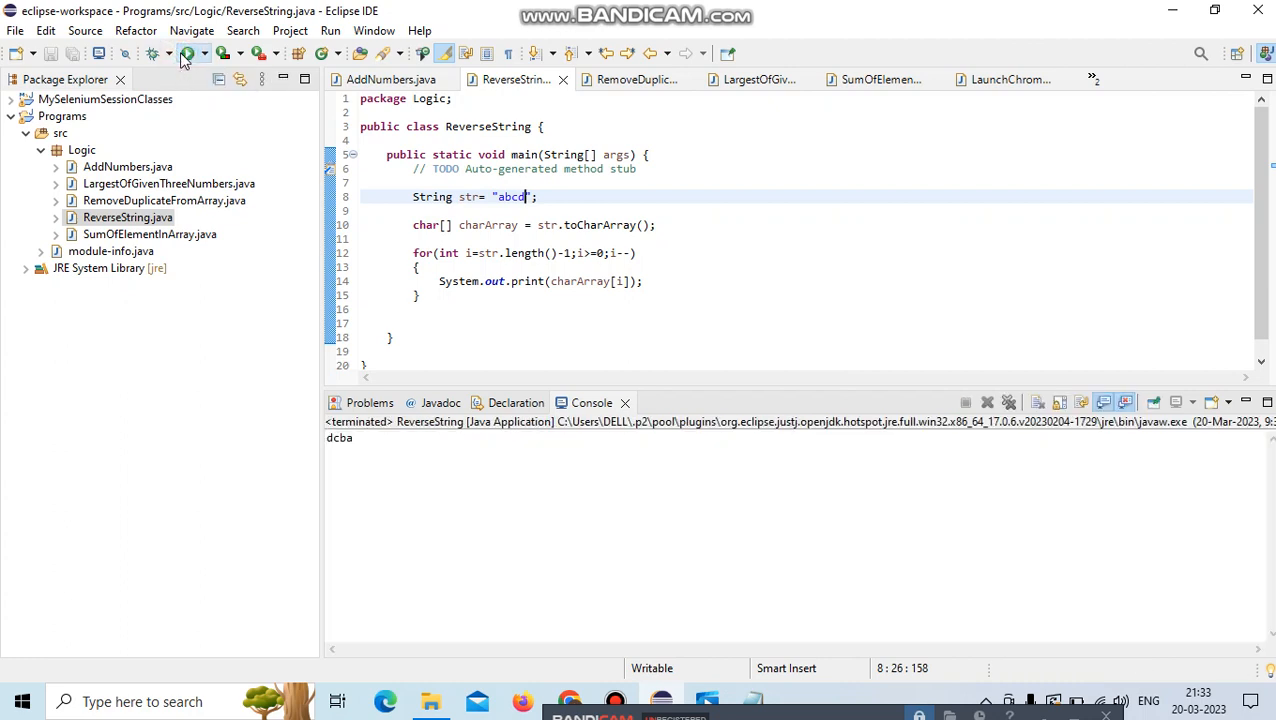
{"action": "mouse_move", "coordinate": [398, 436]}
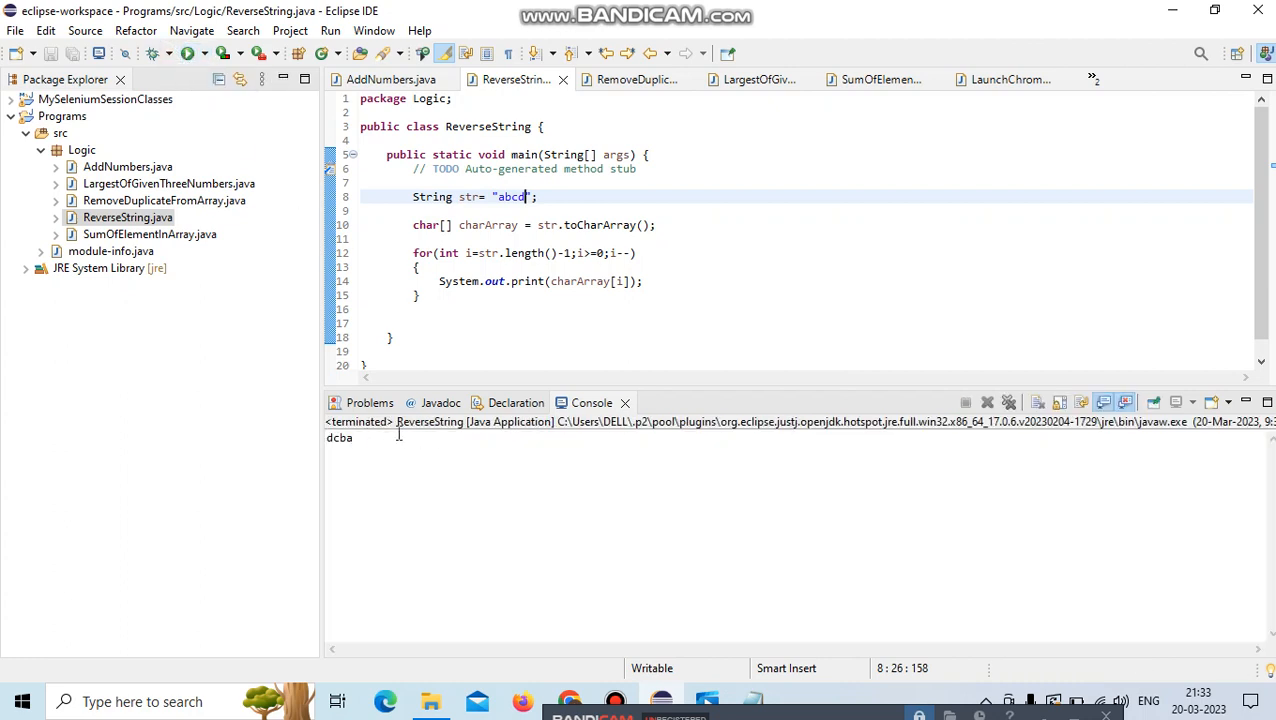